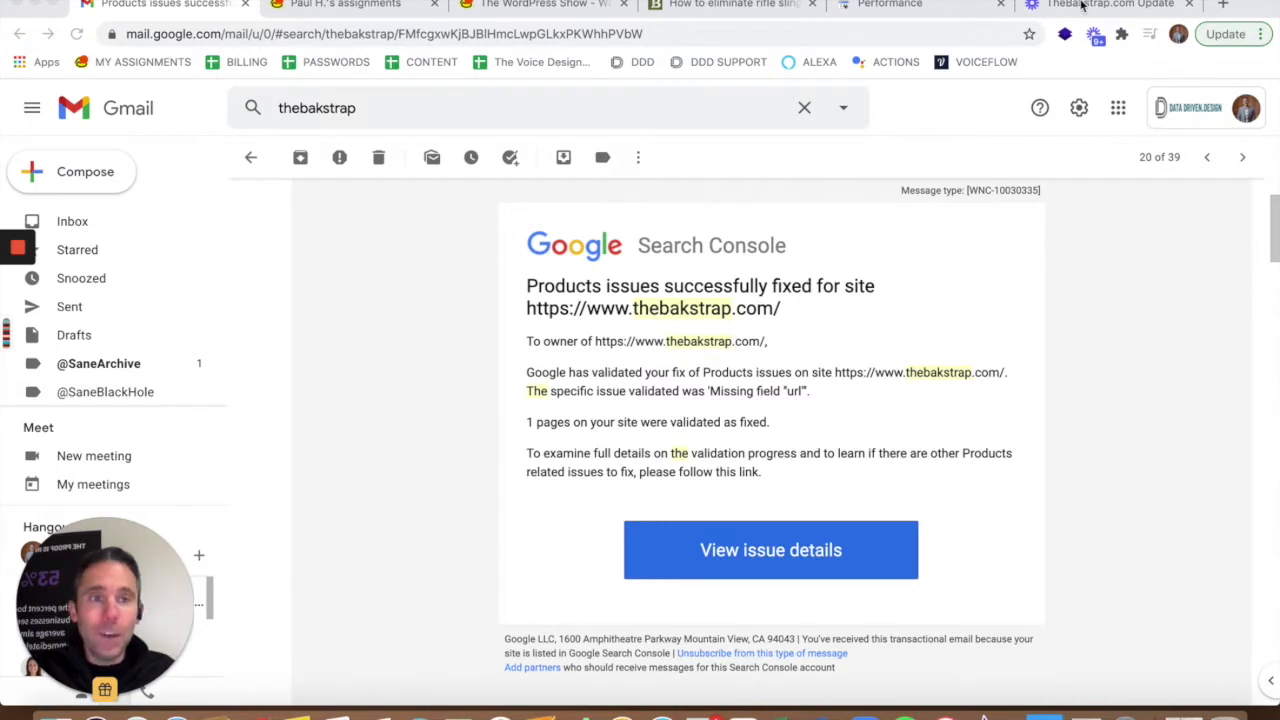
mouse_move(924, 8)
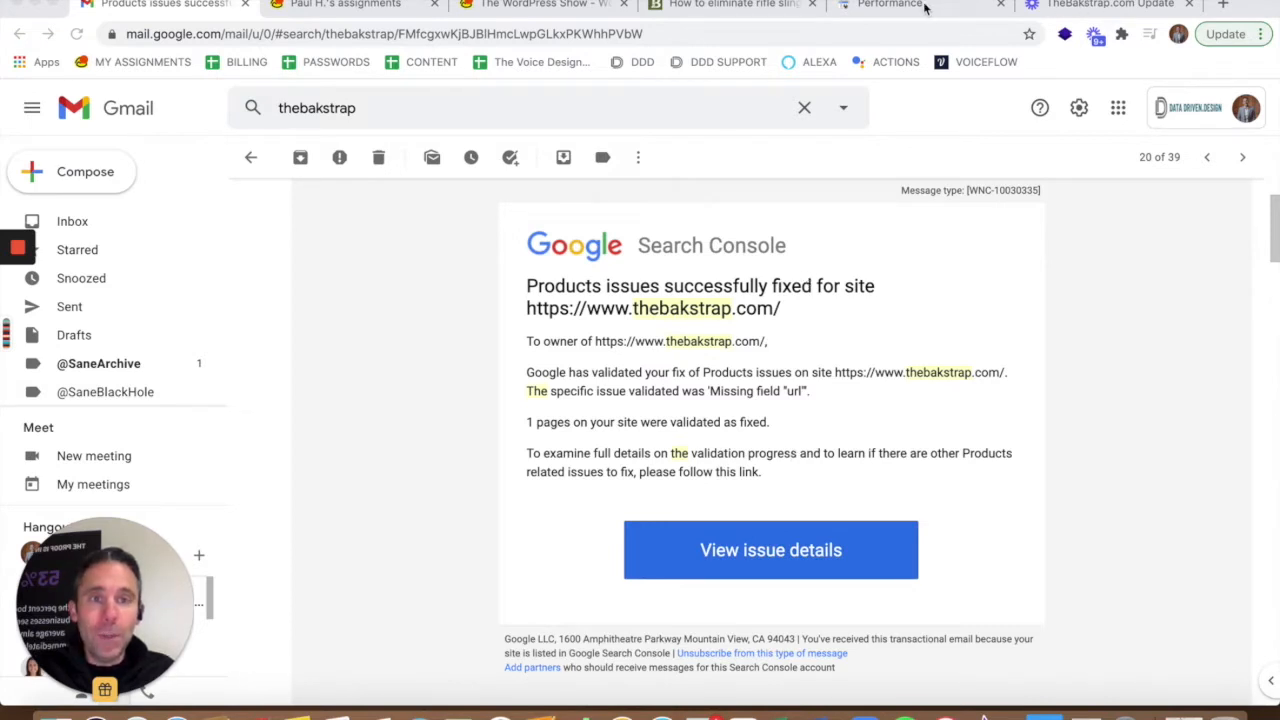
- Review the Search Console Performance report and return to the 'Products issues successfully fixed' email
click(730, 4)
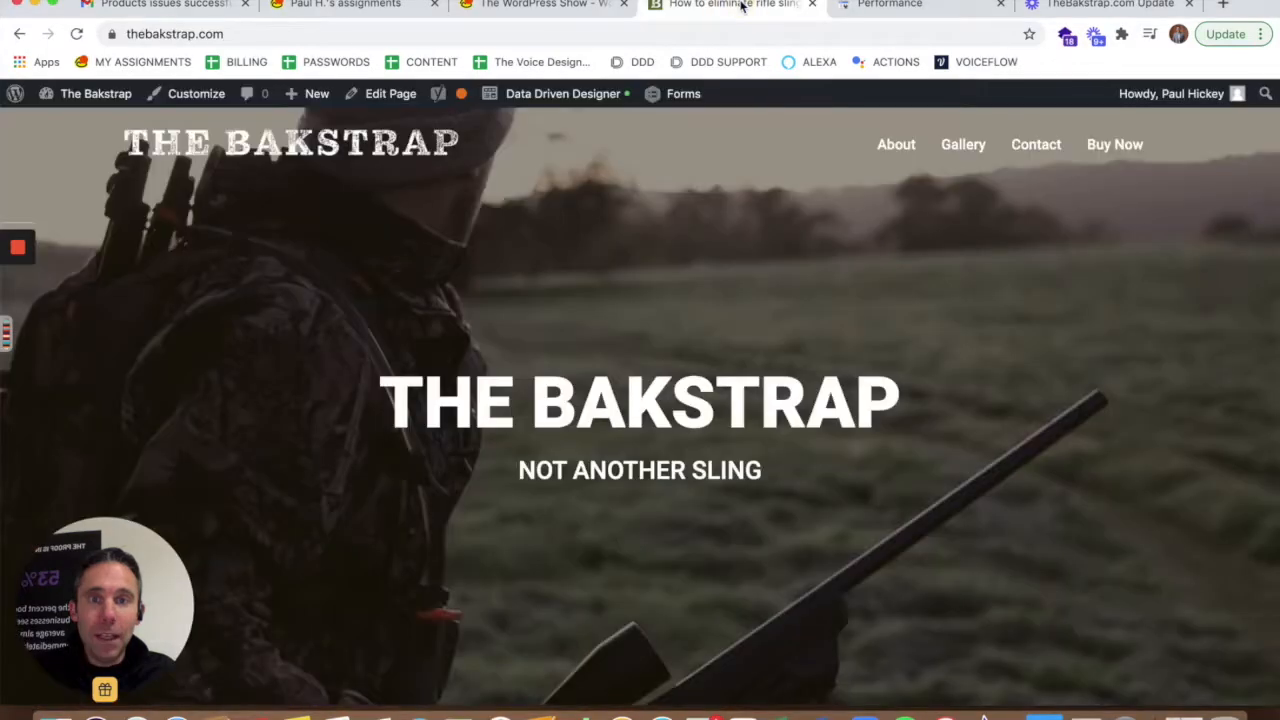
mouse_move(888, 4)
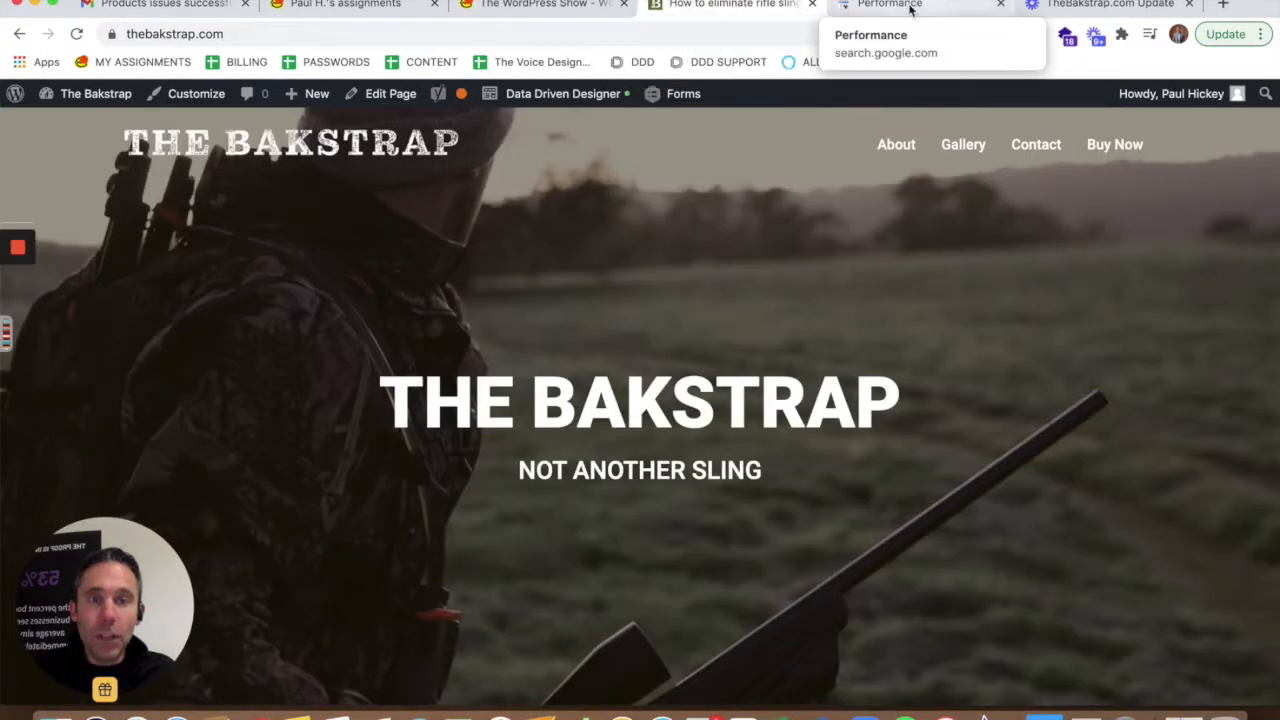
click(890, 6)
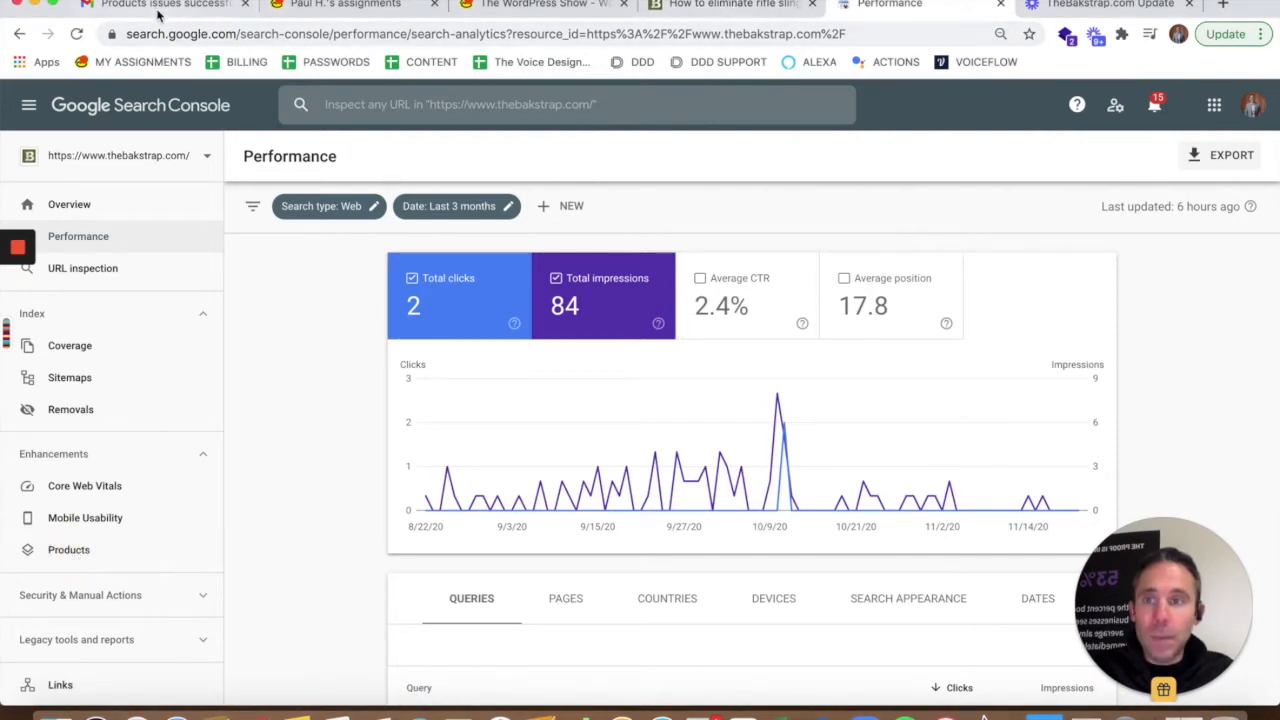
click(160, 4)
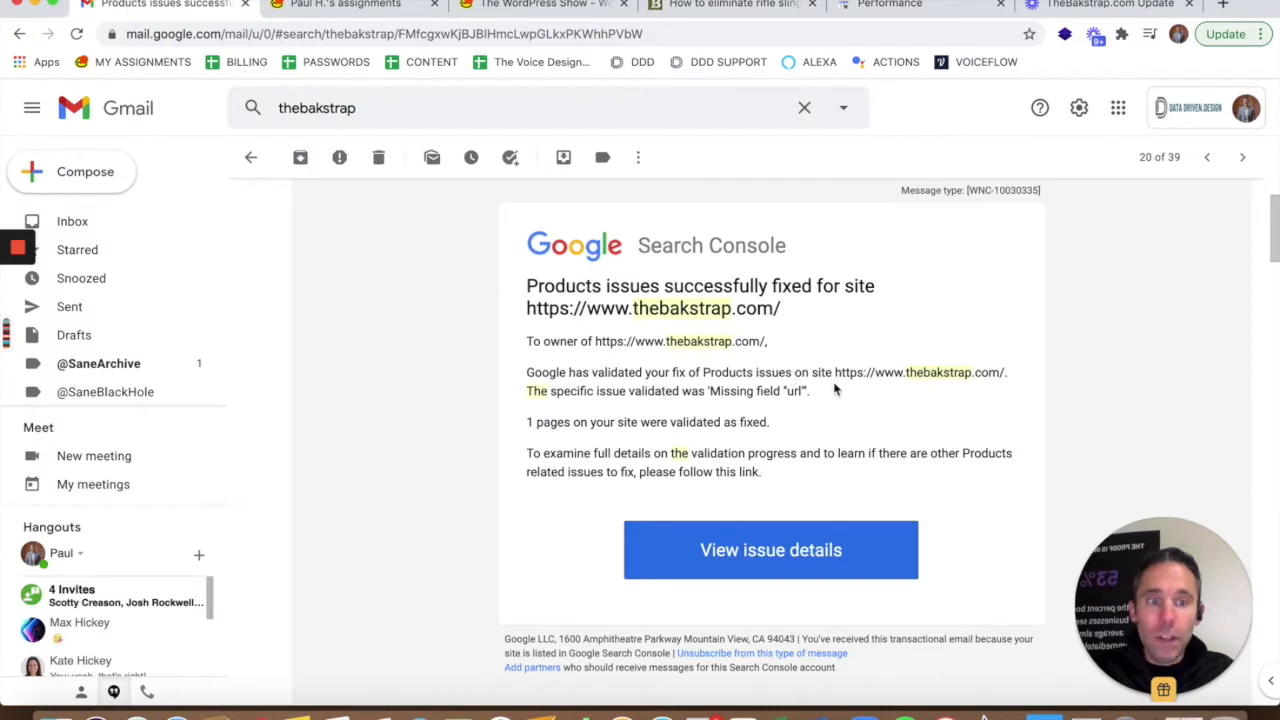
mouse_move(760, 396)
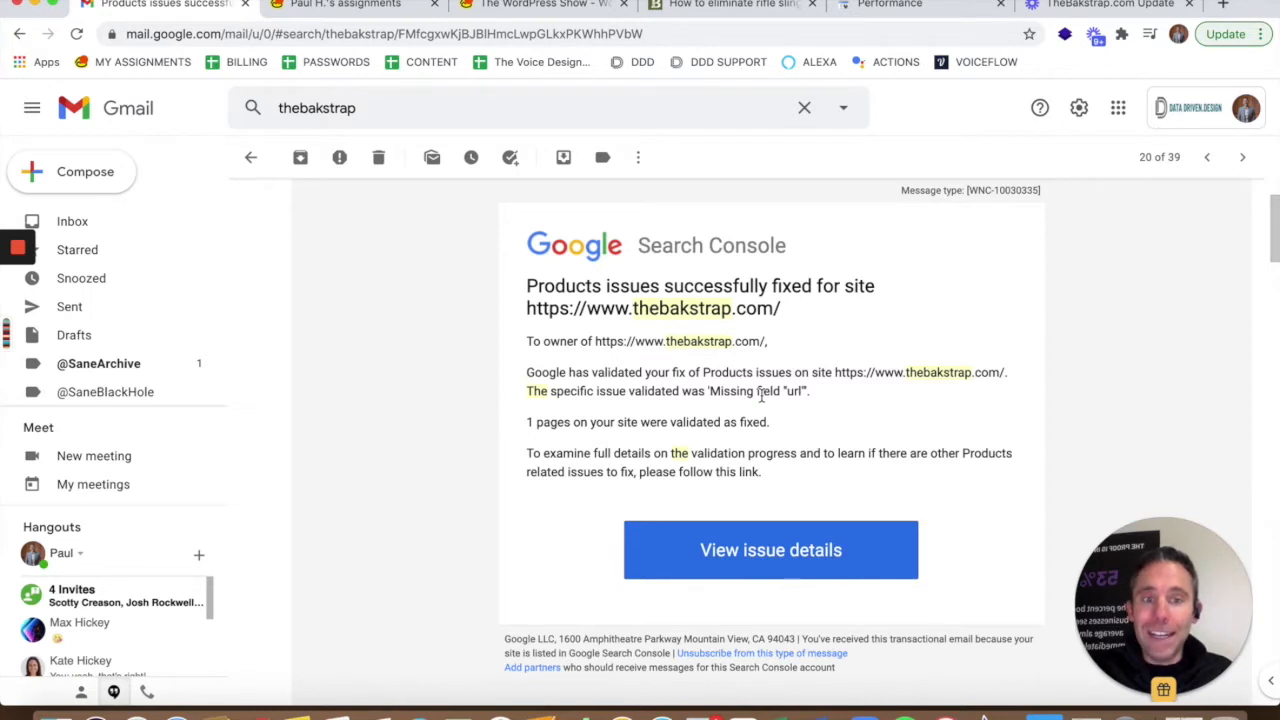
mouse_move(828, 194)
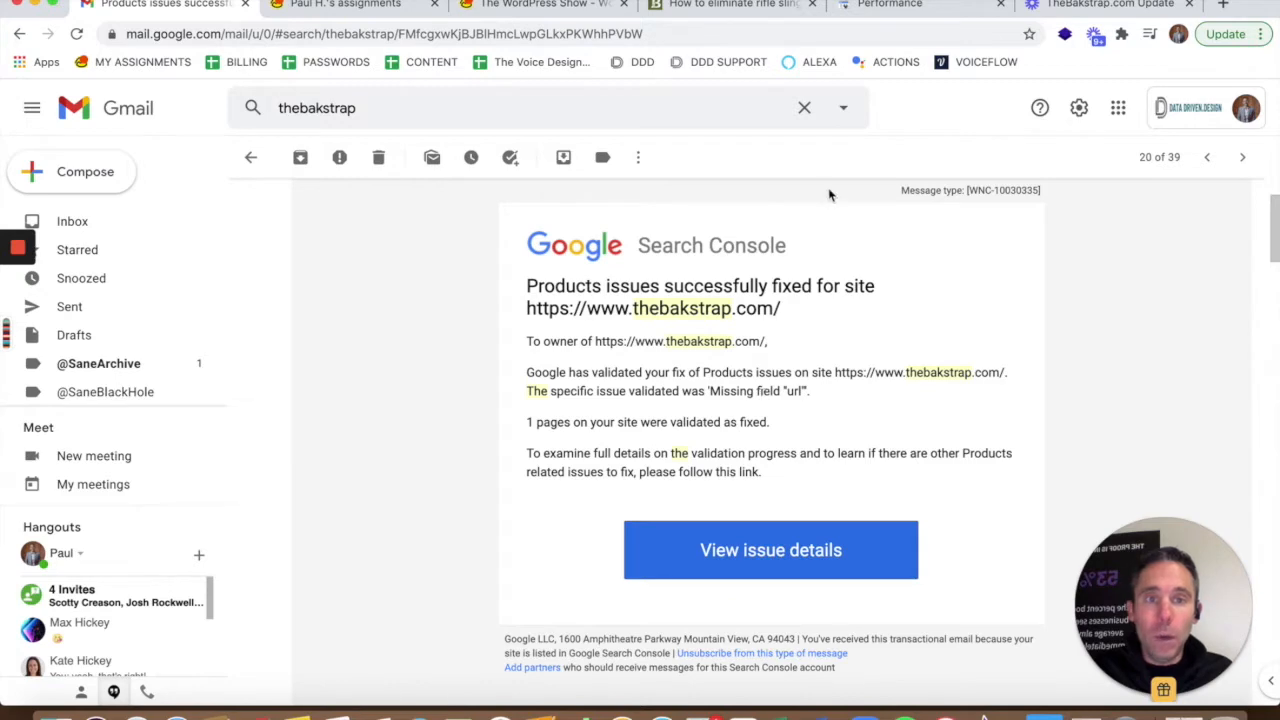
mouse_move(730, 4)
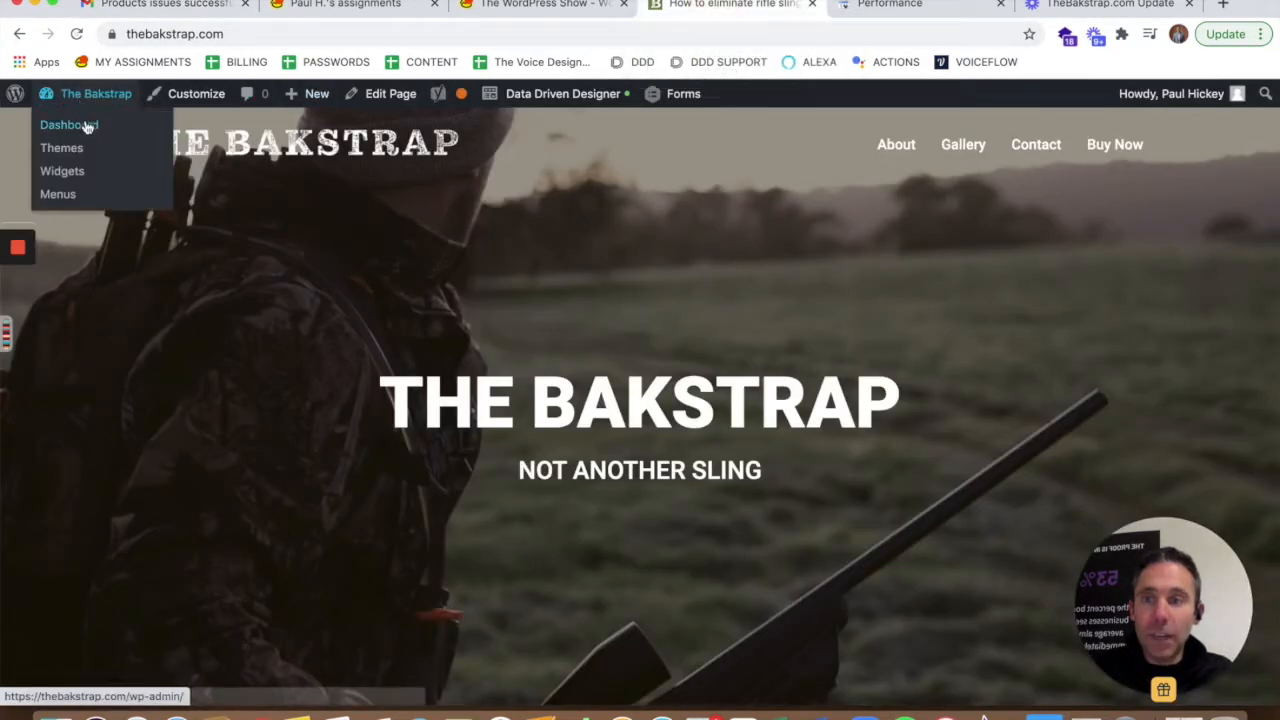
- From the admin dashboard, show the installed plugins list at the WP SEO Structured Data Schema entries
click(68, 124)
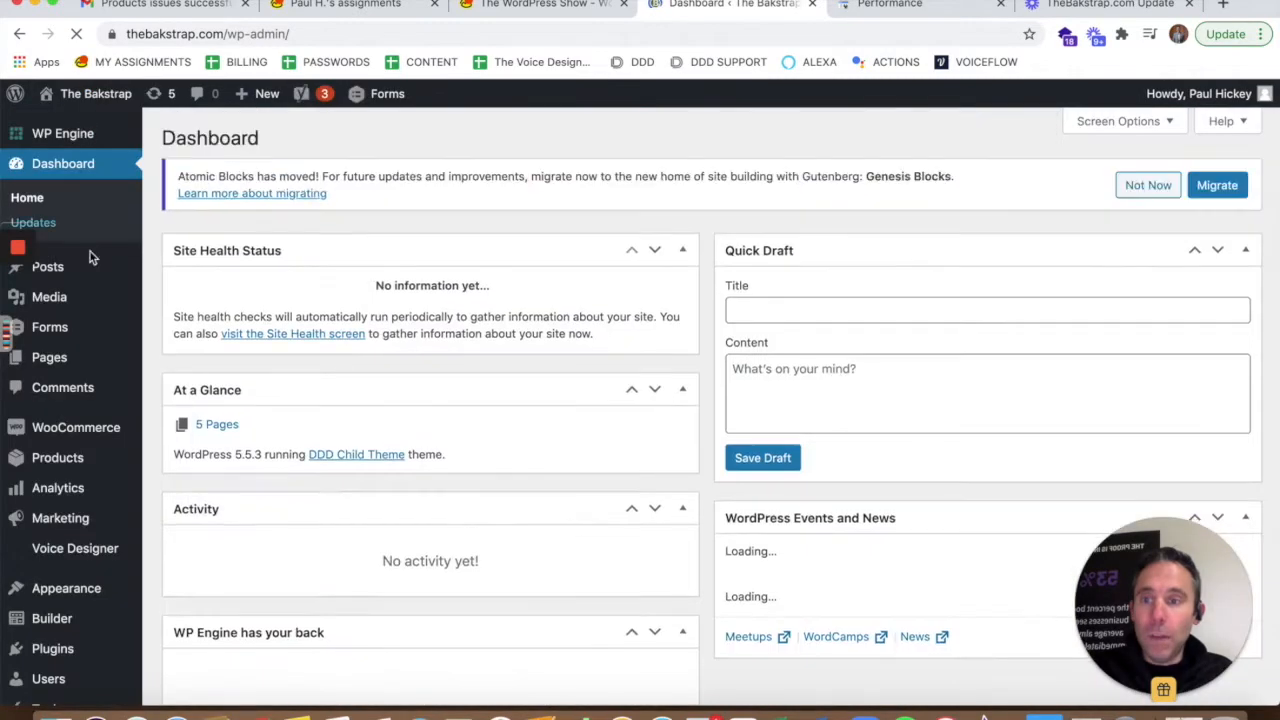
scroll(down, 3)
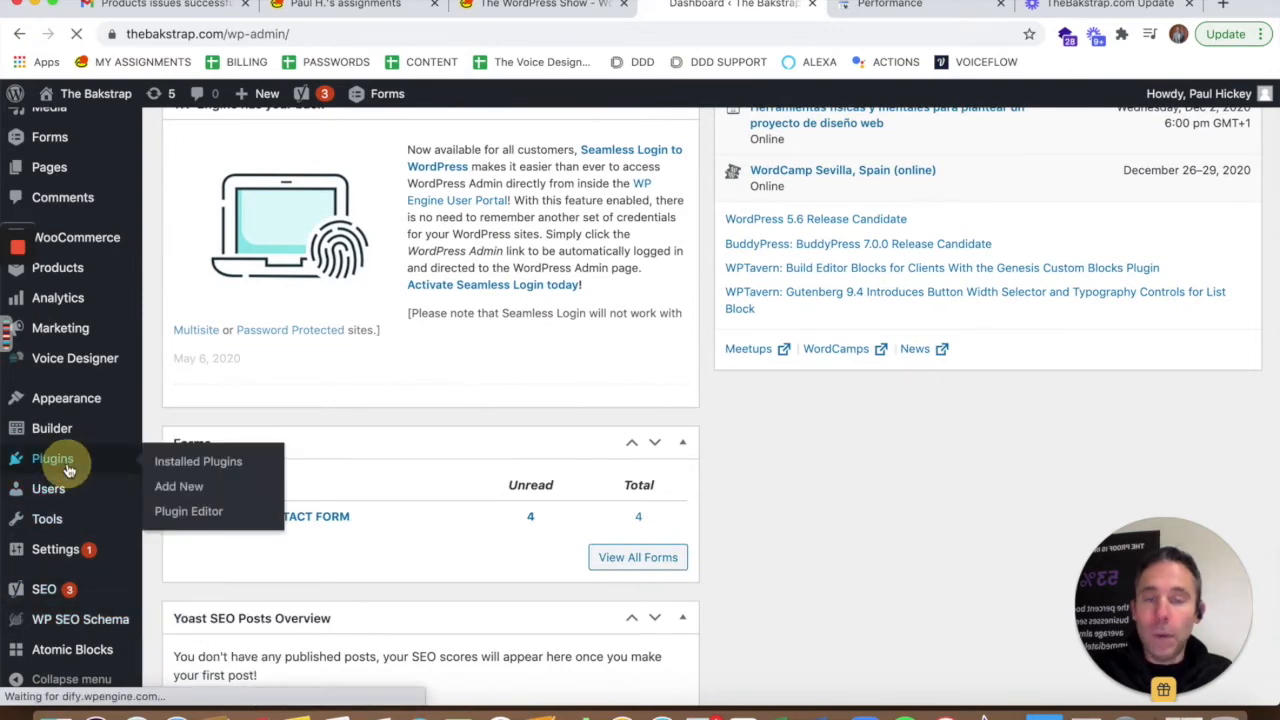
click(198, 460)
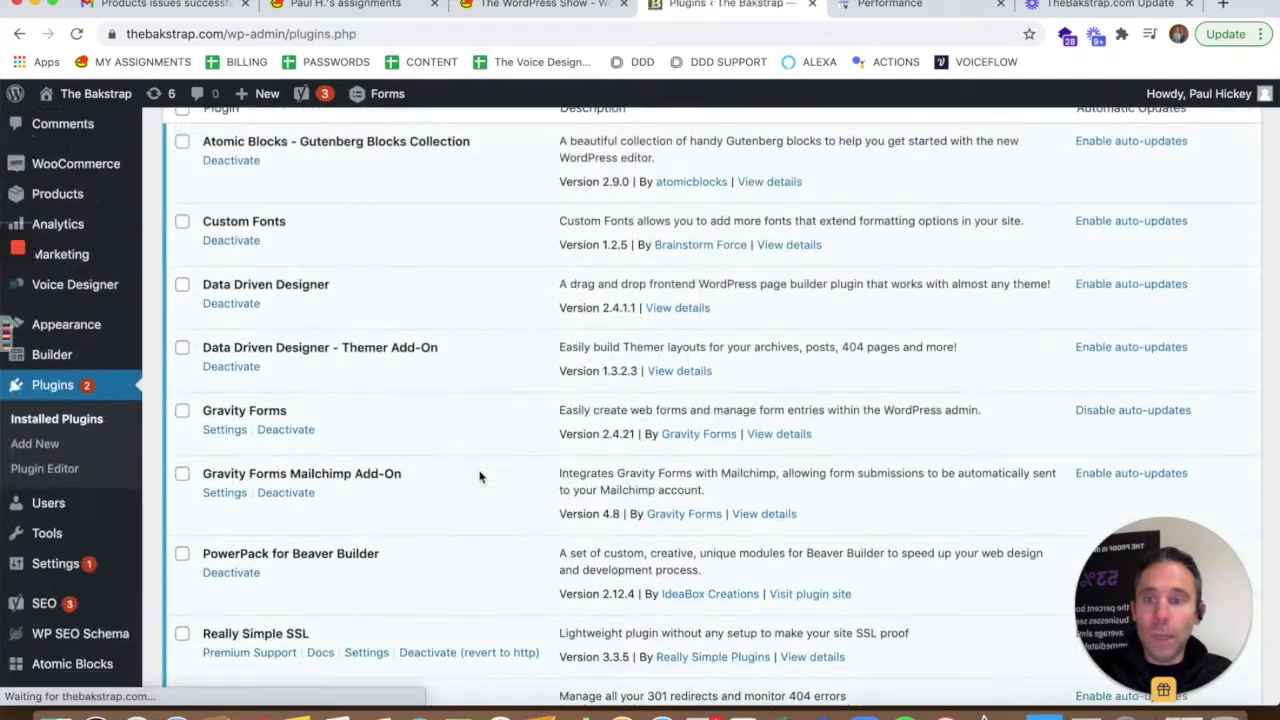
scroll(down, 3)
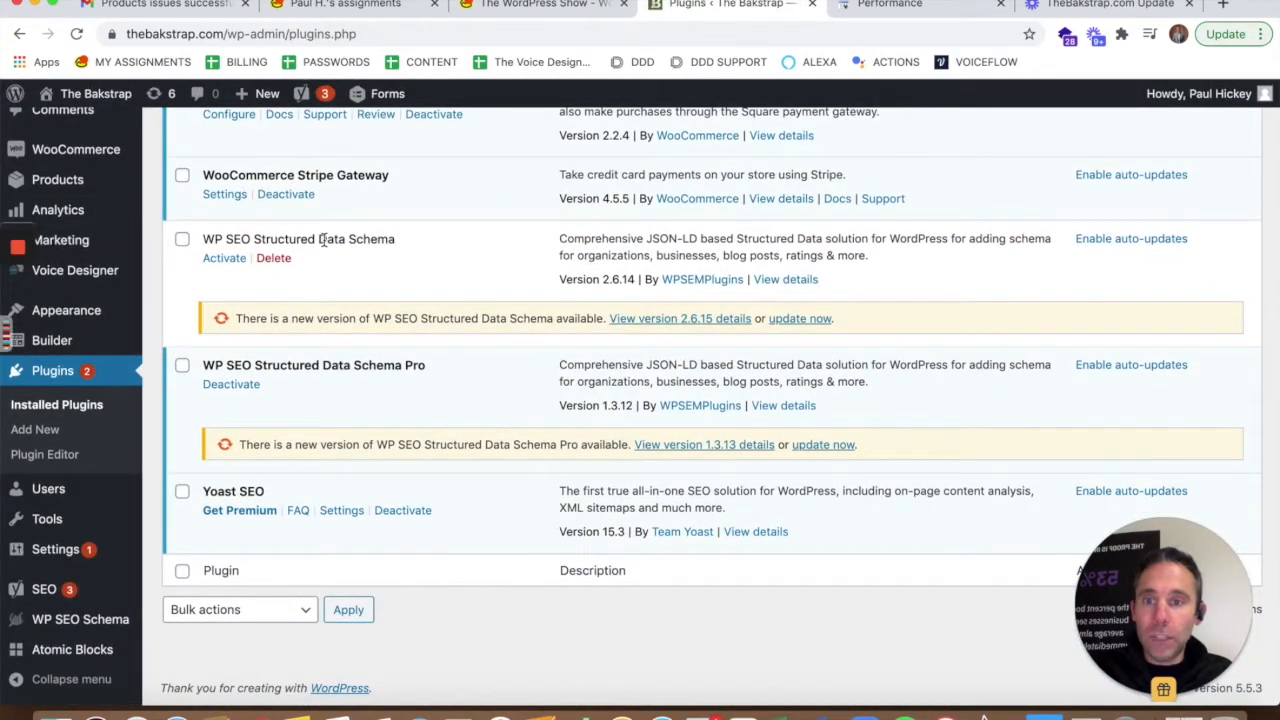
mouse_move(376, 368)
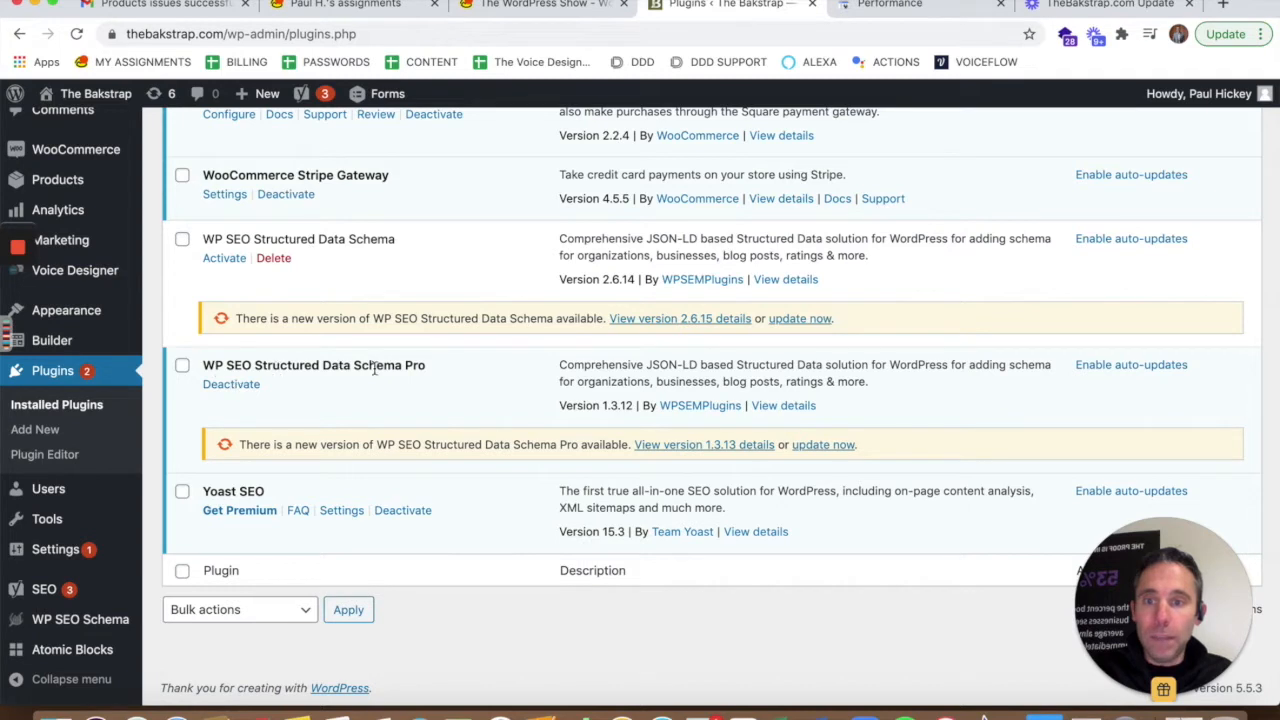
mouse_move(224, 464)
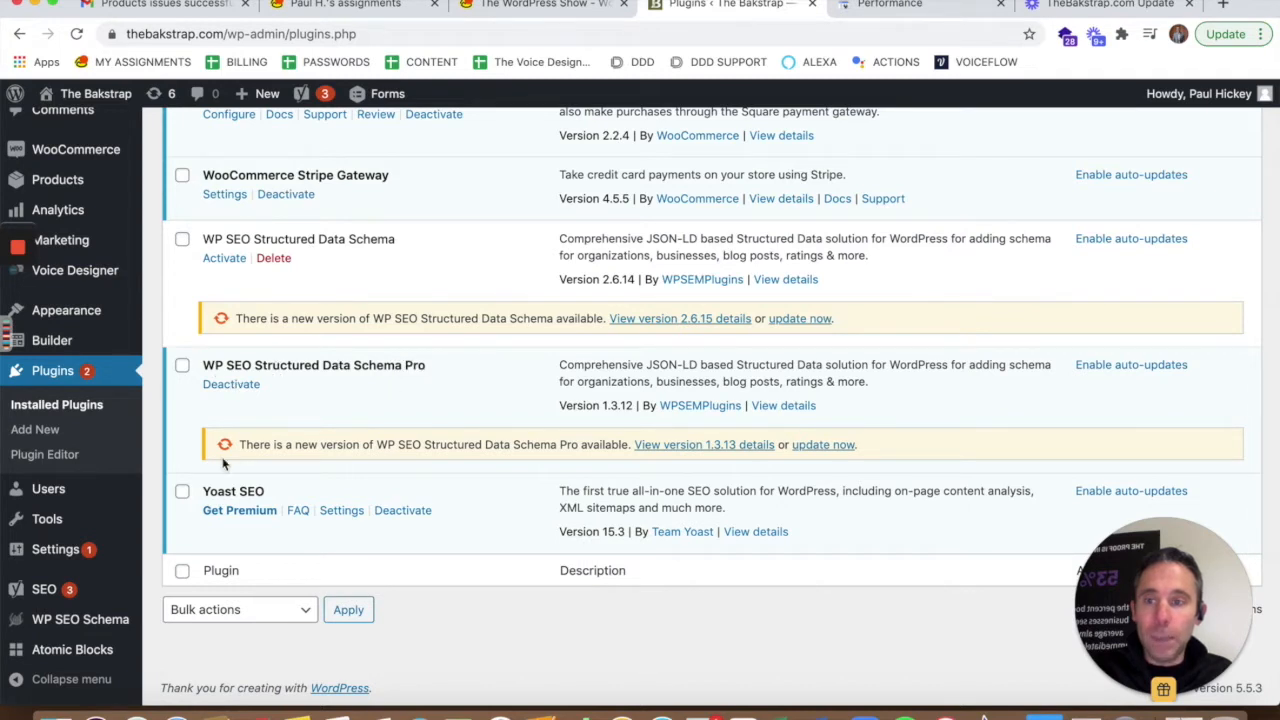
mouse_move(390, 420)
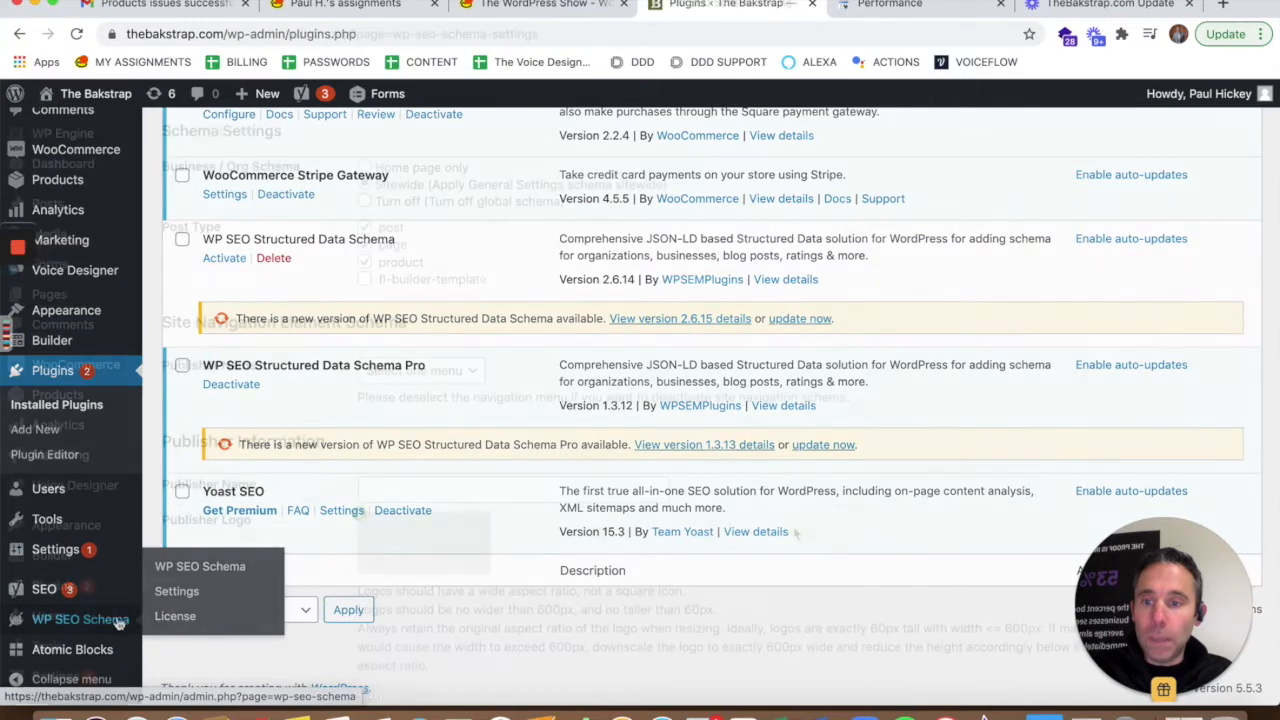
- In WP SEO Schema settings, confirm post, page and product post types are enabled, then head to Products
click(176, 592)
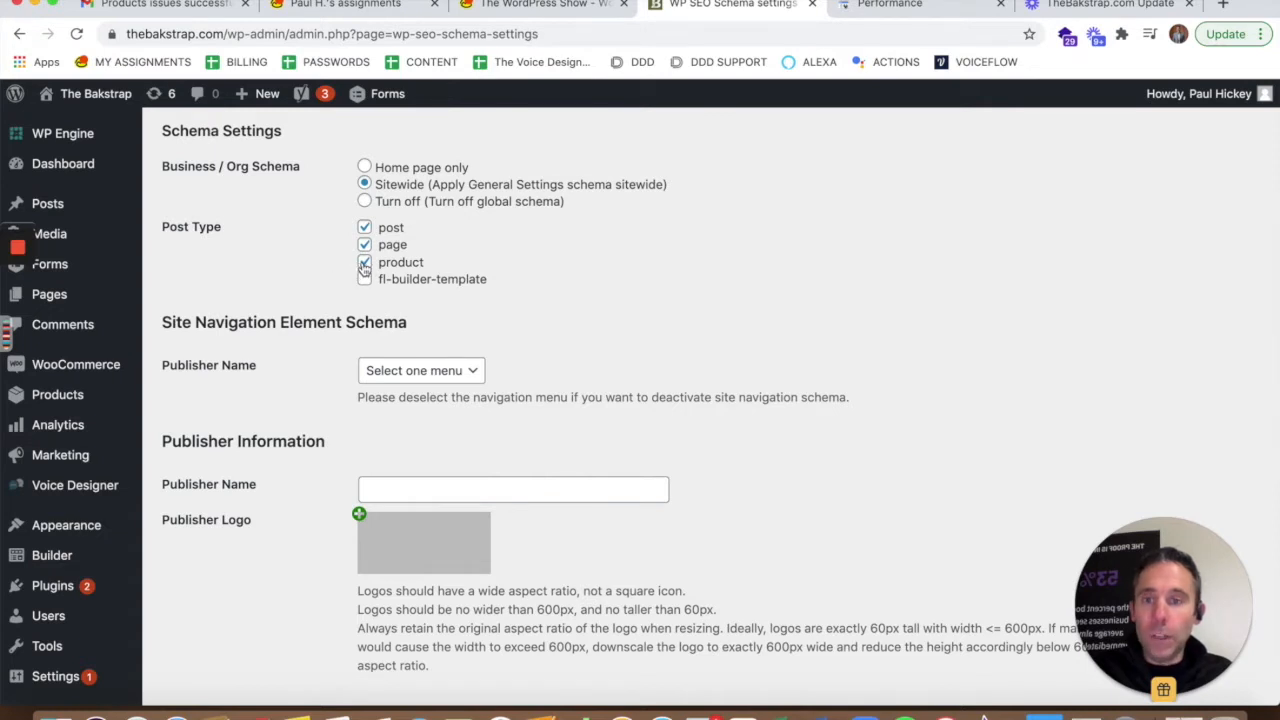
click(364, 278)
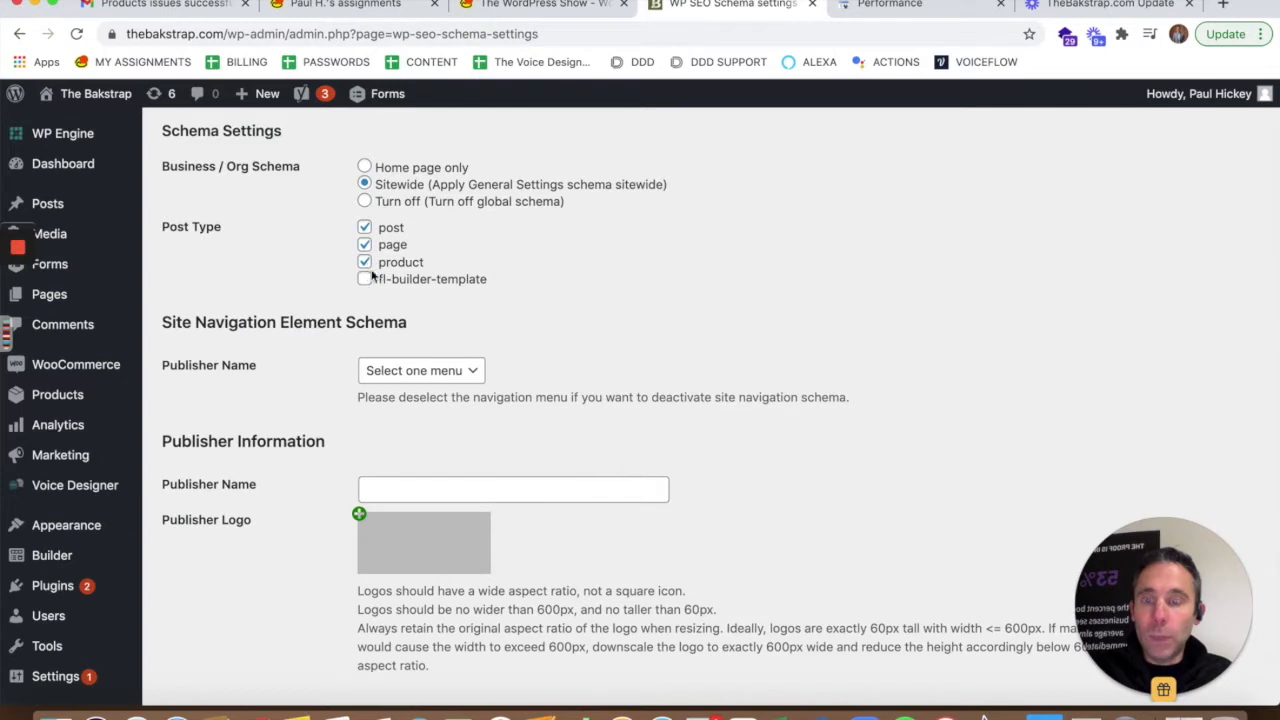
mouse_move(76, 364)
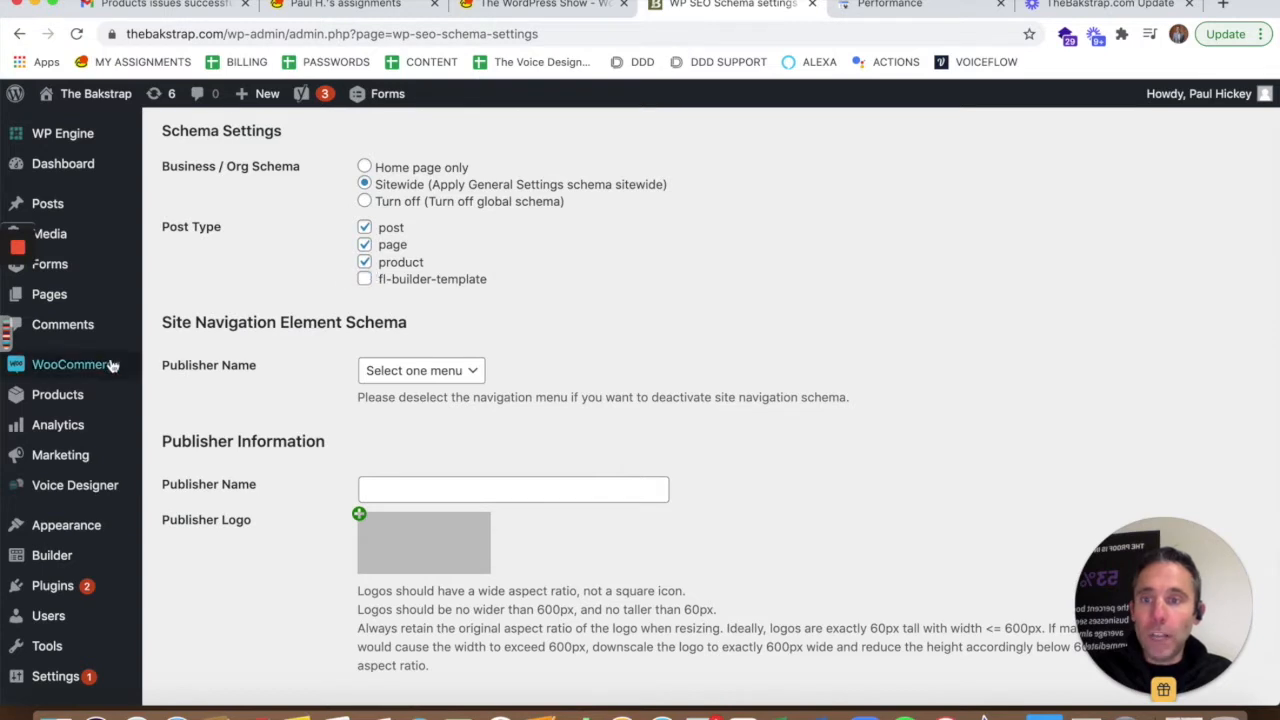
click(56, 394)
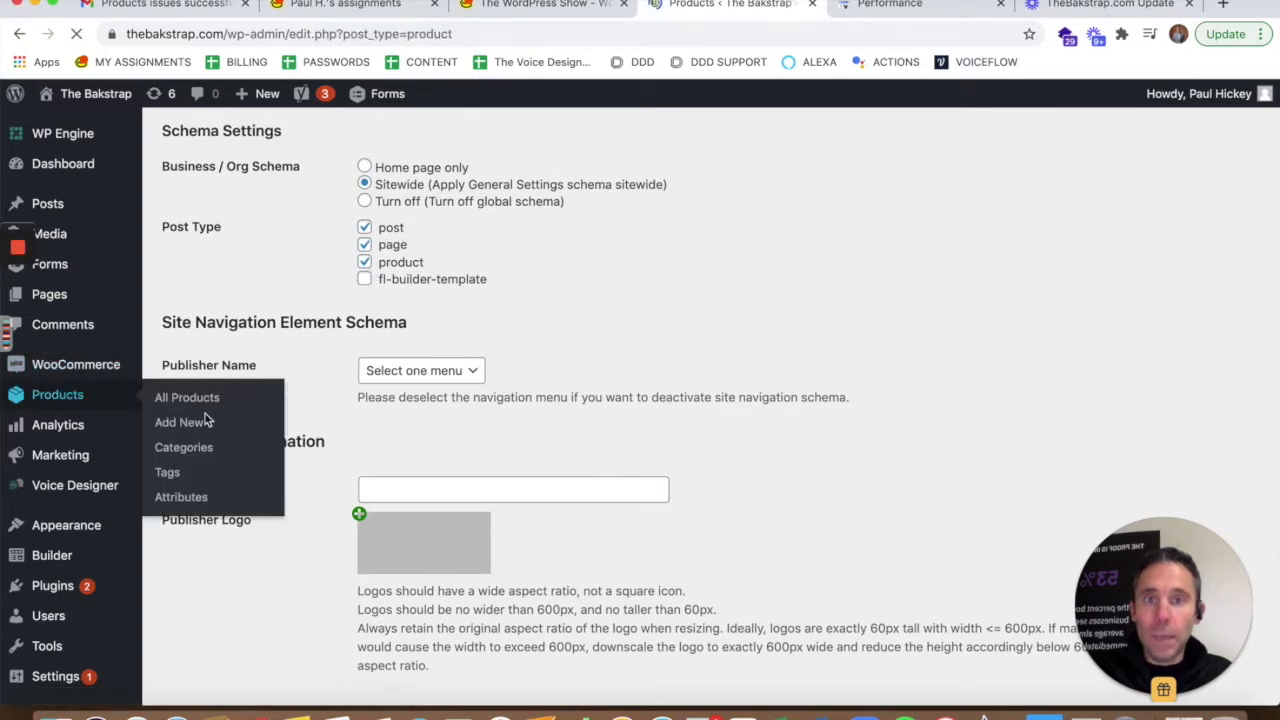
- From All Products, bring up The Bakstrap product for editing
click(188, 396)
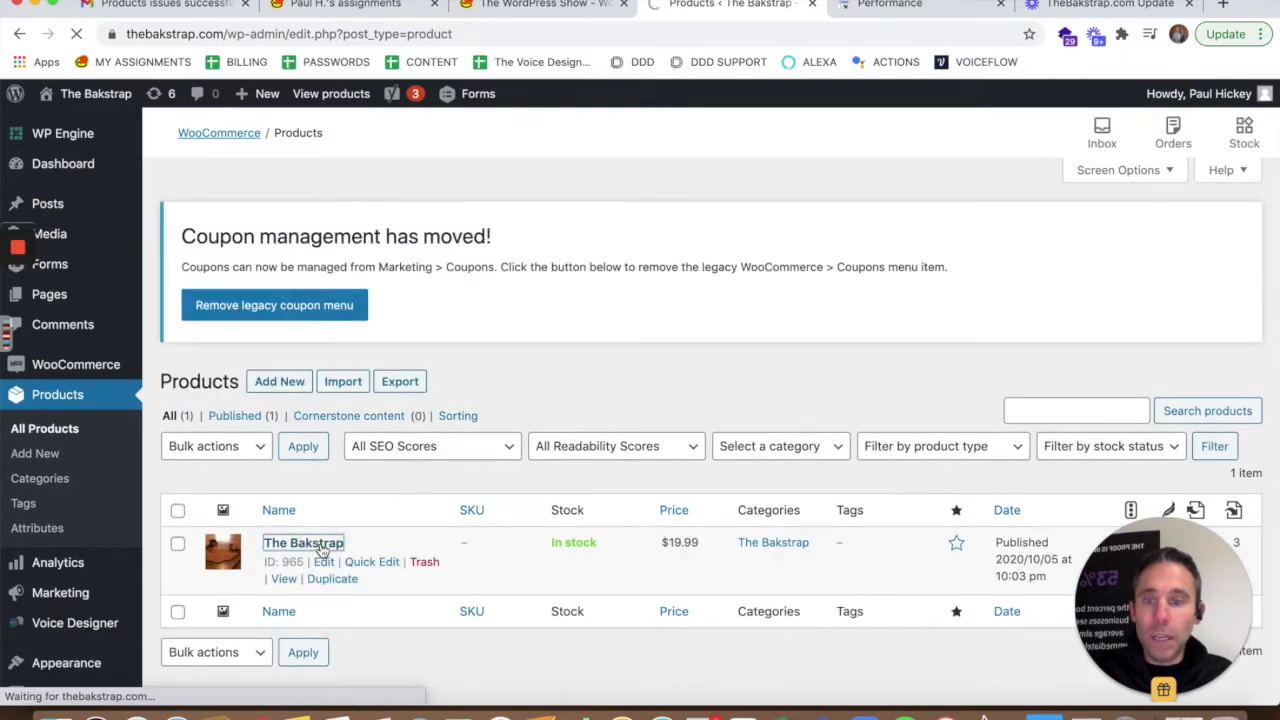
click(304, 542)
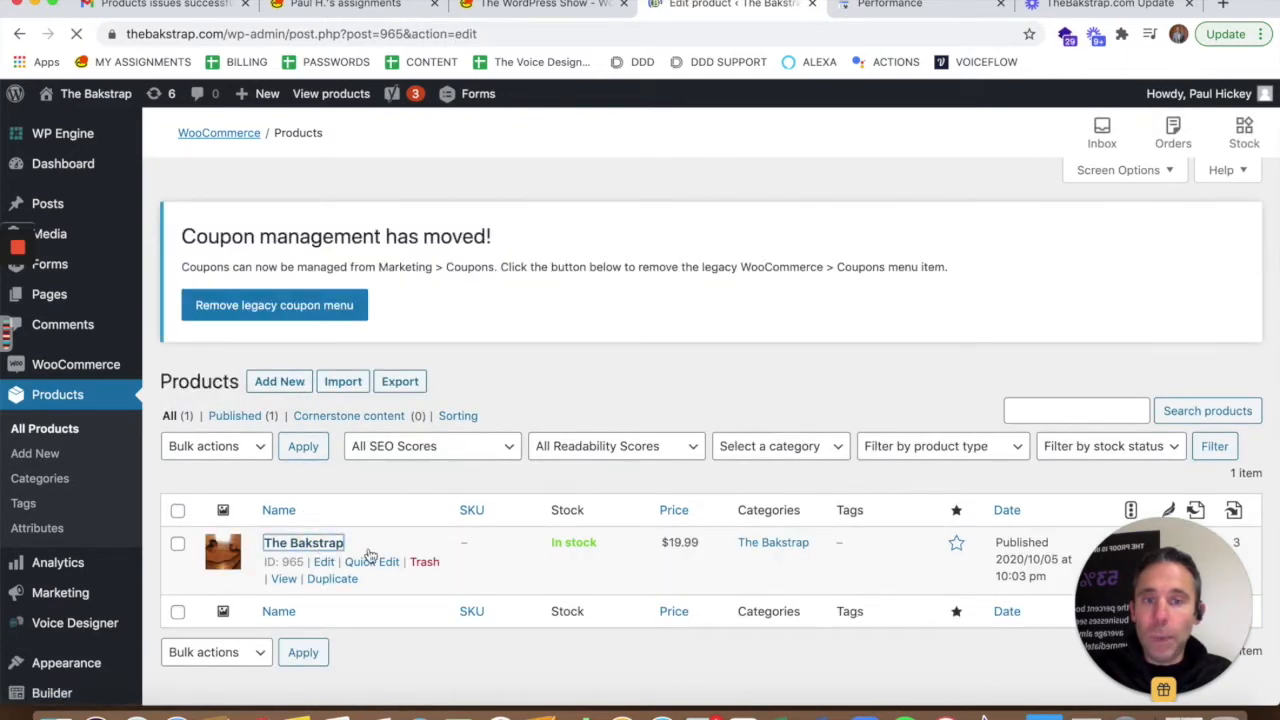
click(304, 542)
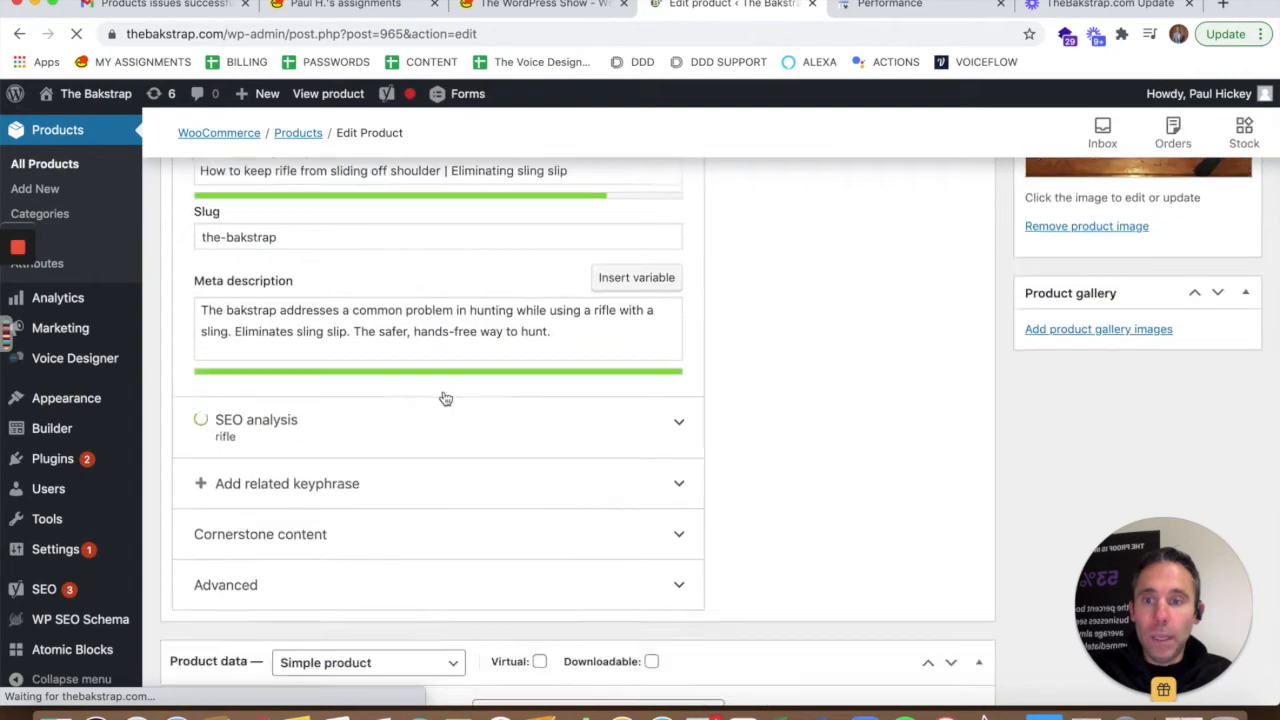
- Review the Product (WooCommerce) schema fields: brand, MPN BS1, ratings, USD 19.99, availability, condition, URL
scroll(down, 3)
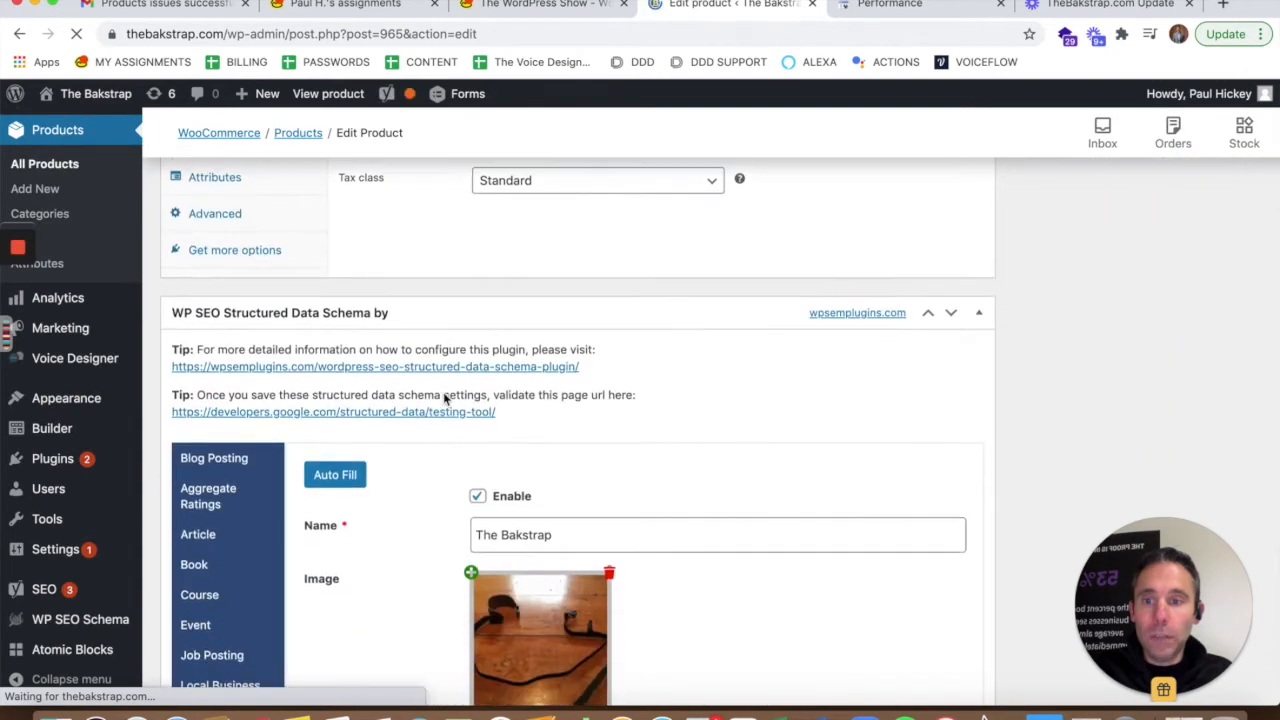
scroll(down, 3)
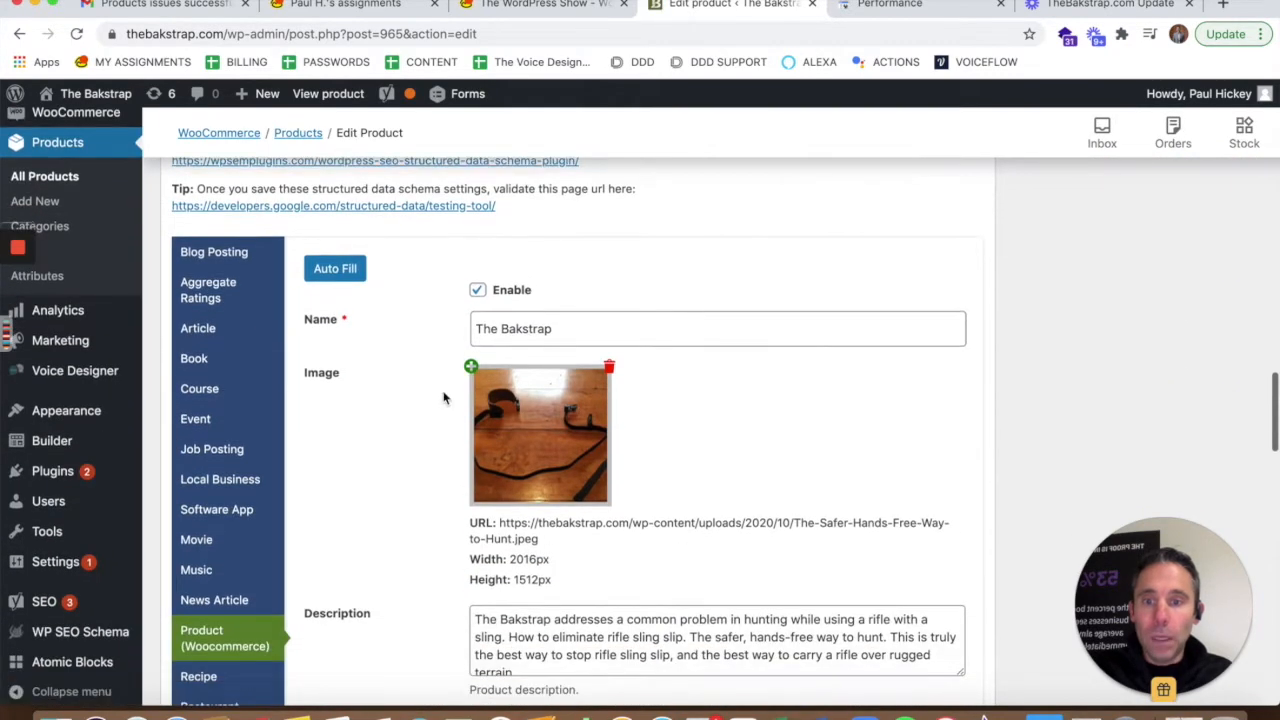
scroll(down, 3)
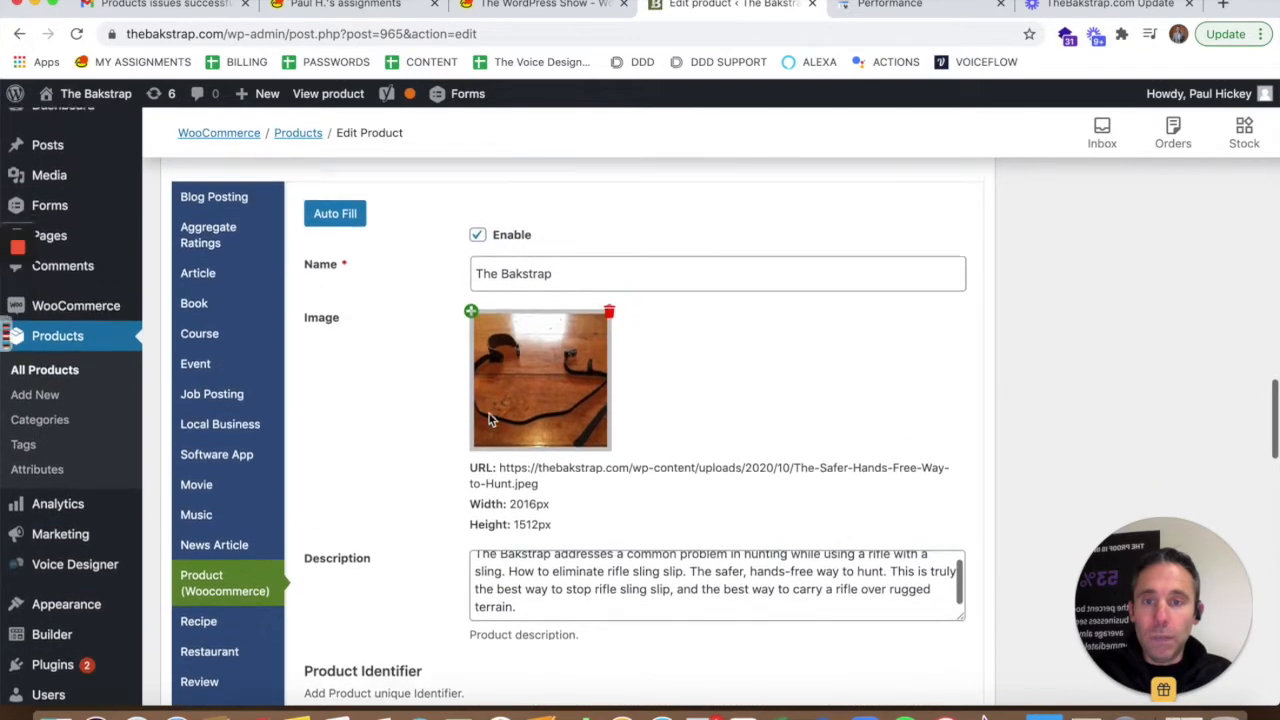
scroll(down, 3)
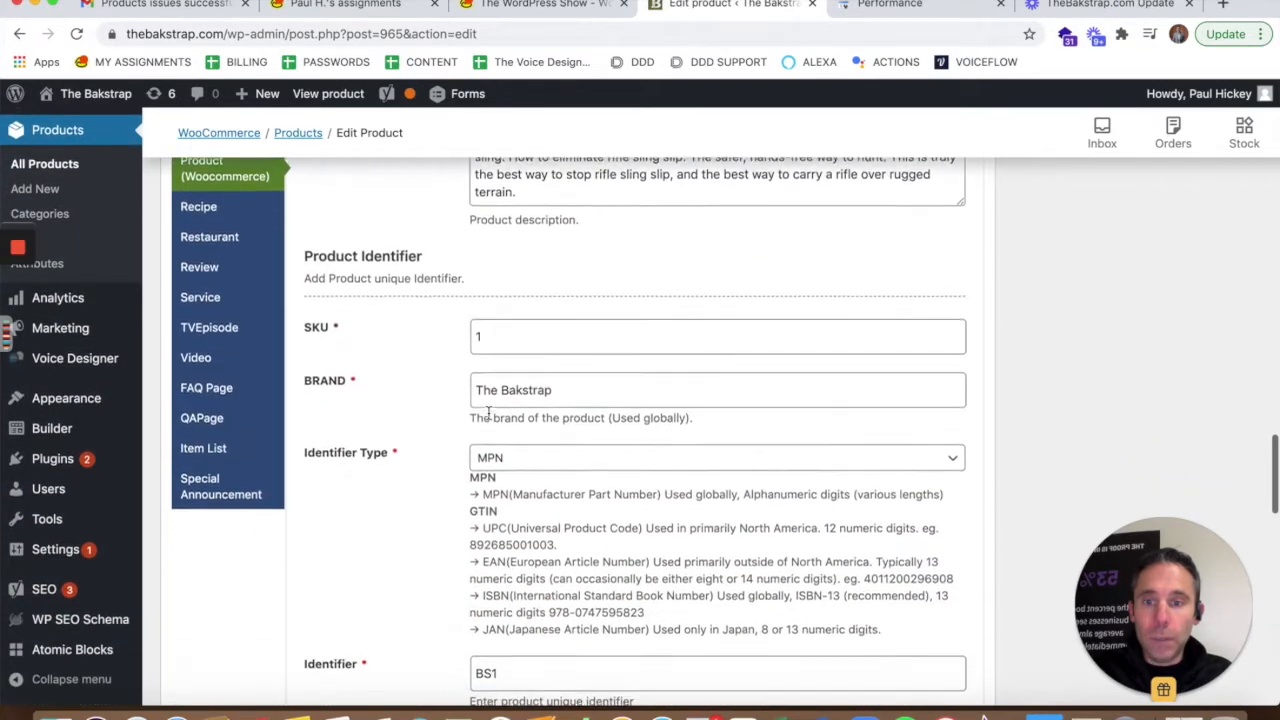
scroll(down, 3)
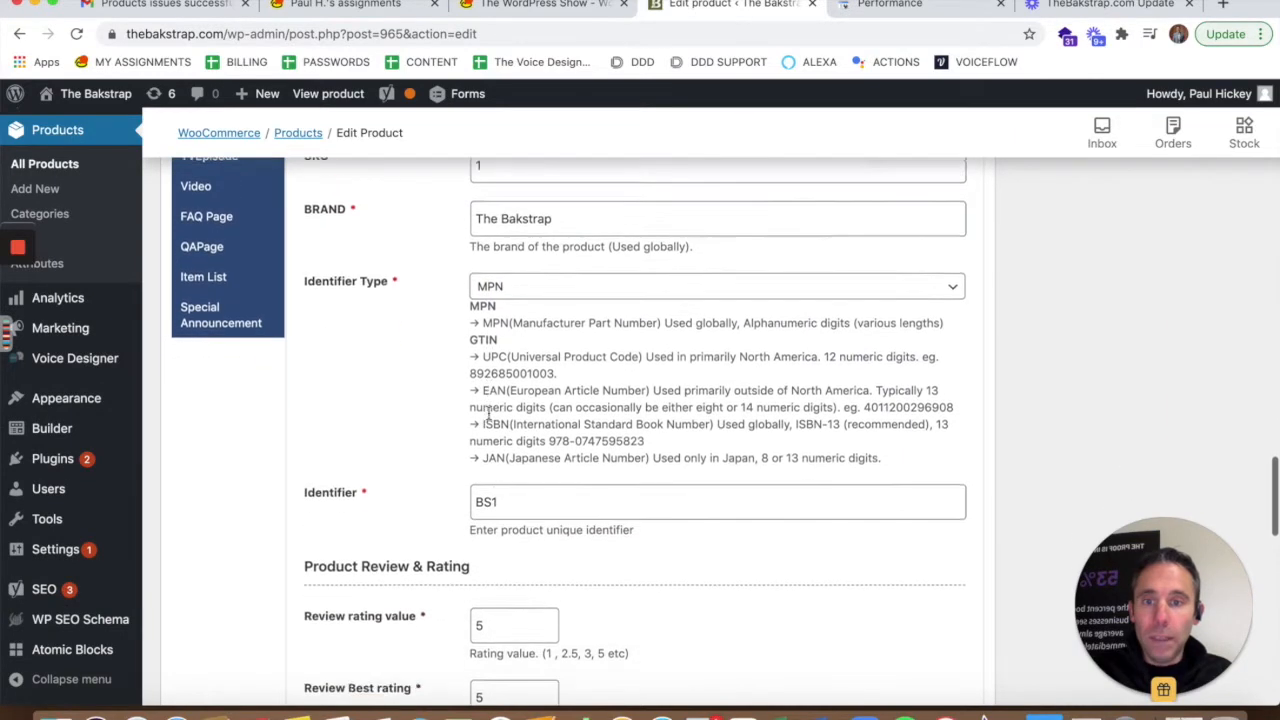
scroll(down, 3)
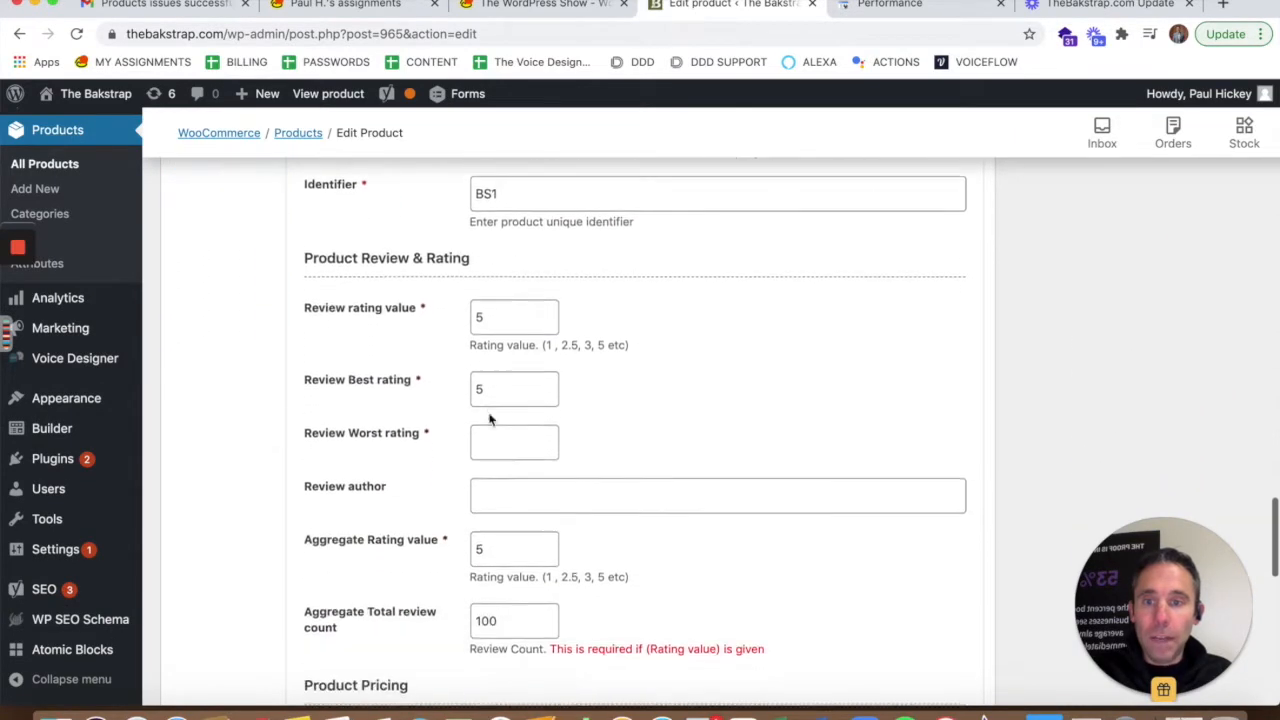
scroll(down, 3)
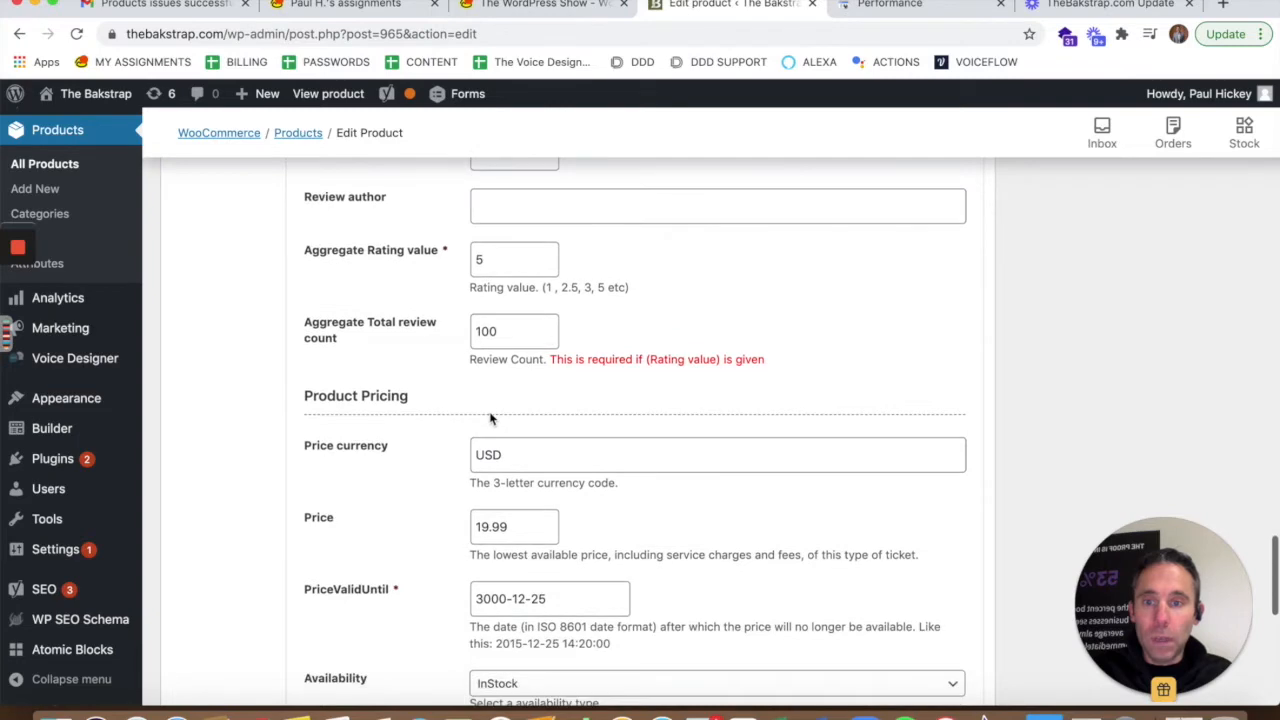
scroll(down, 3)
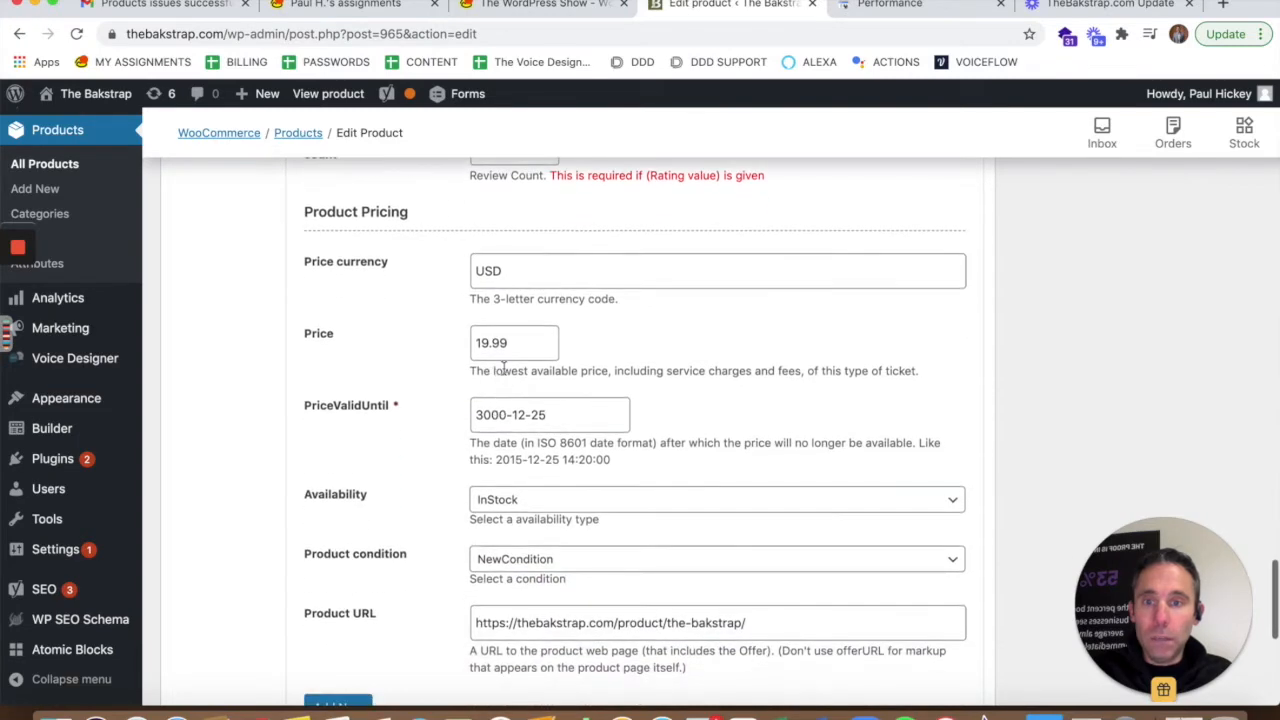
scroll(down, 3)
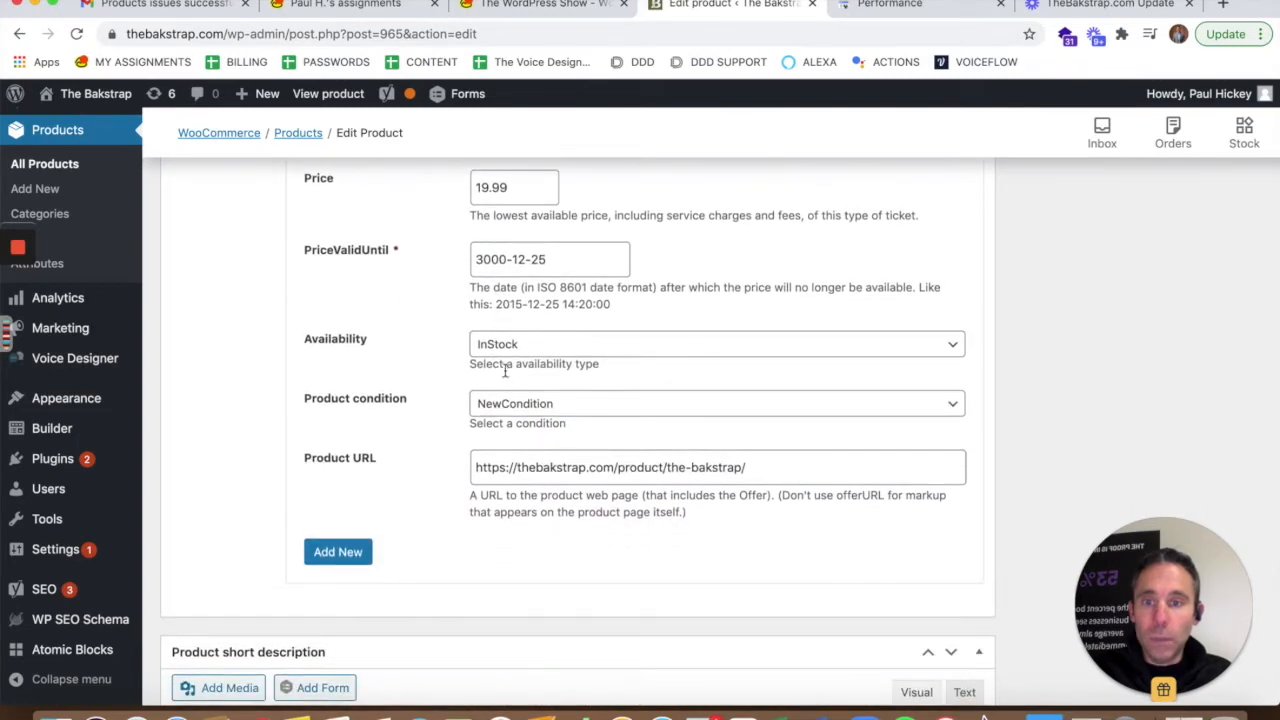
scroll(down, 3)
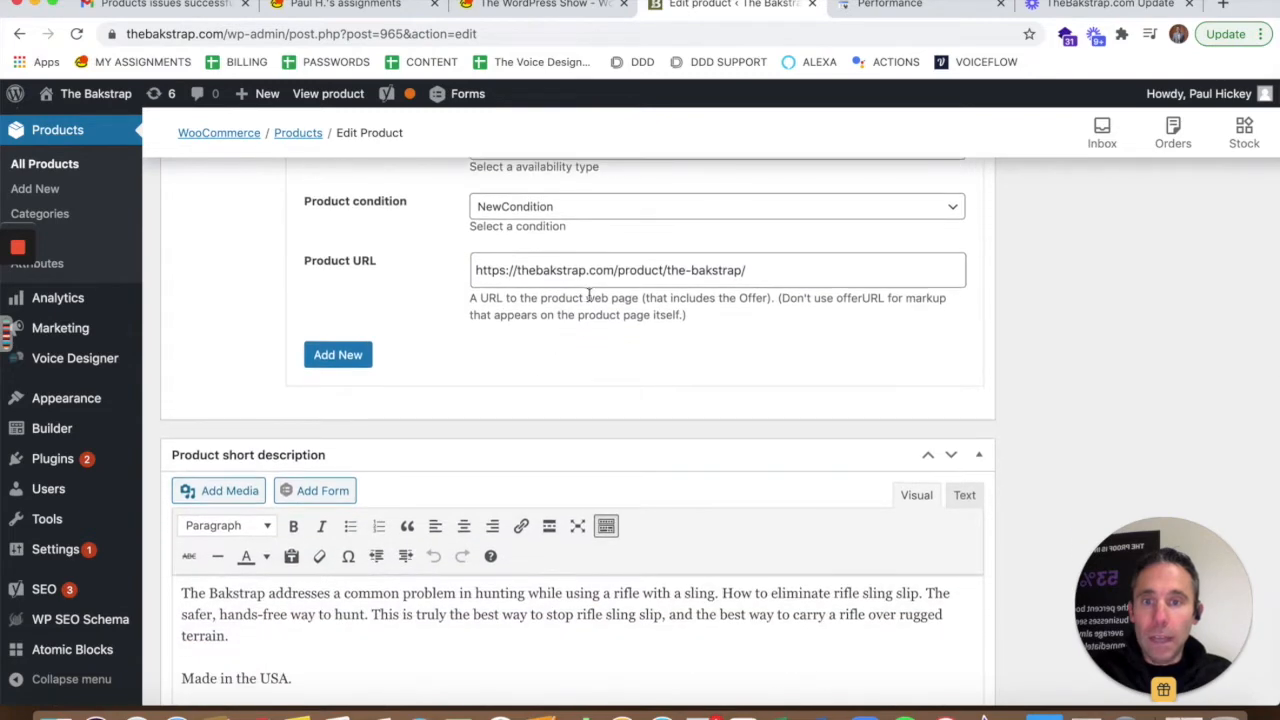
scroll(down, 3)
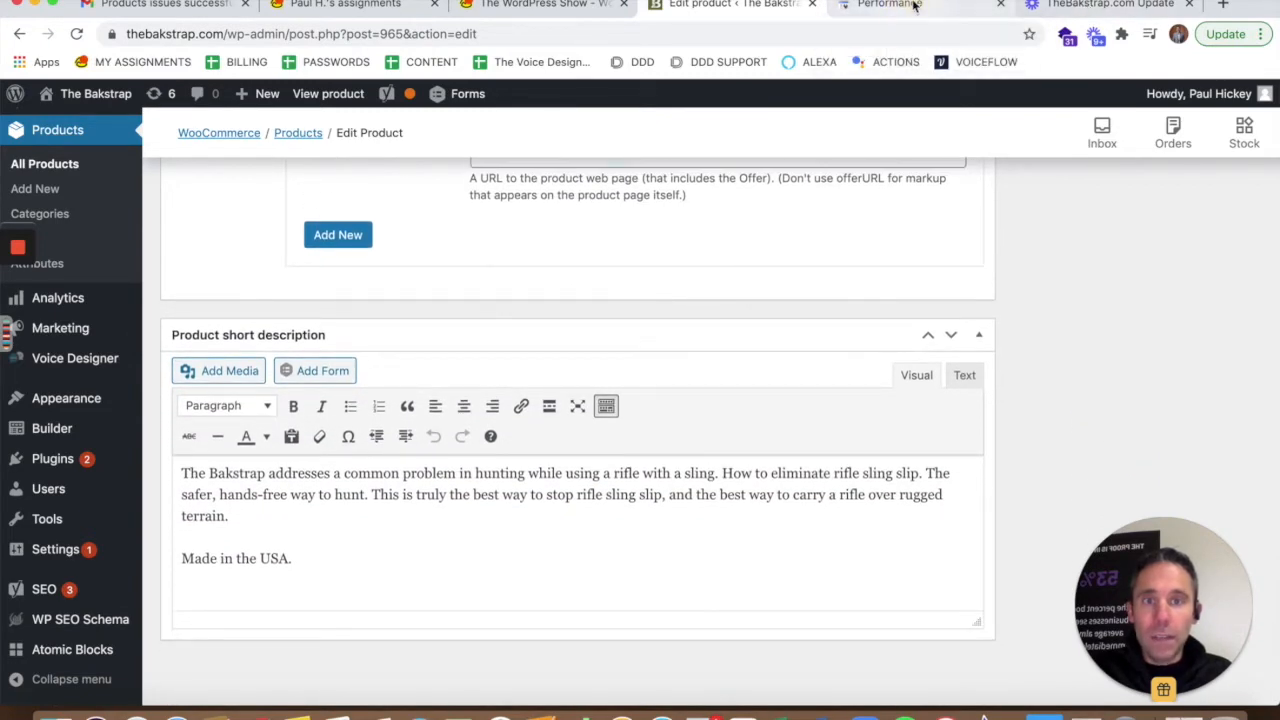
click(888, 4)
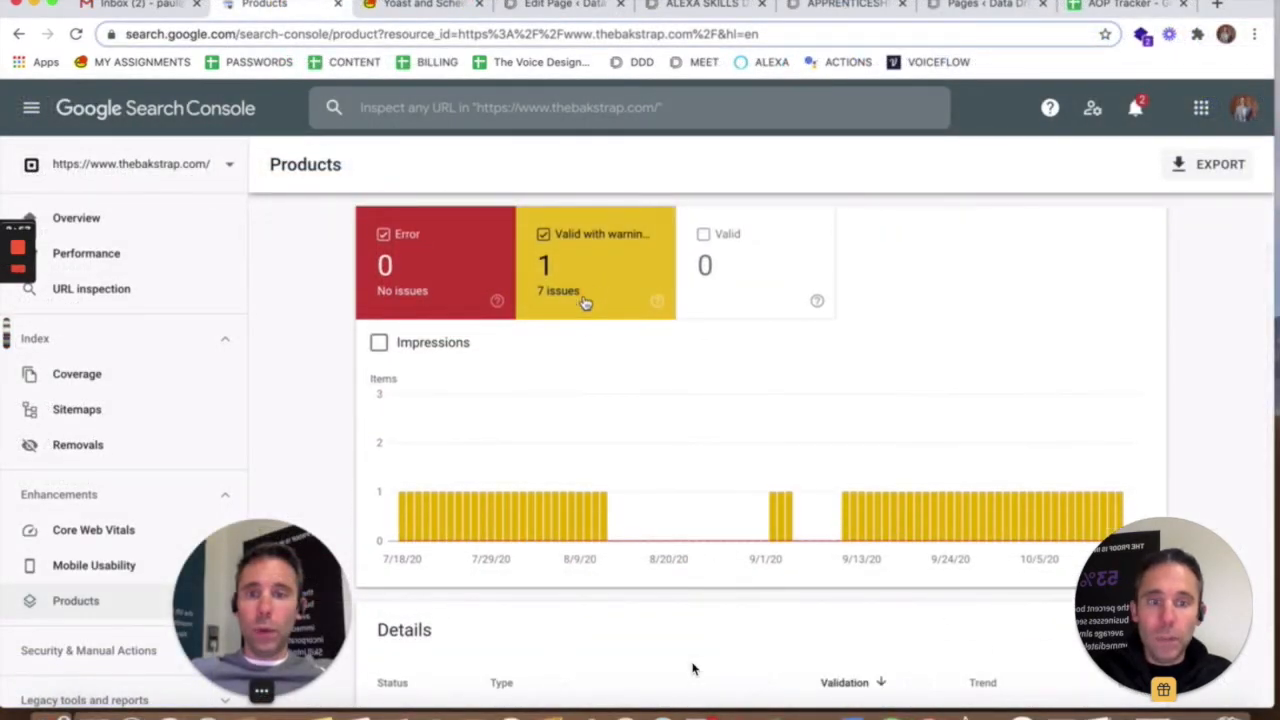
- Scroll the Products report down to the Details listing missing-field warnings for the Bakstrap URL
scroll(down, 3)
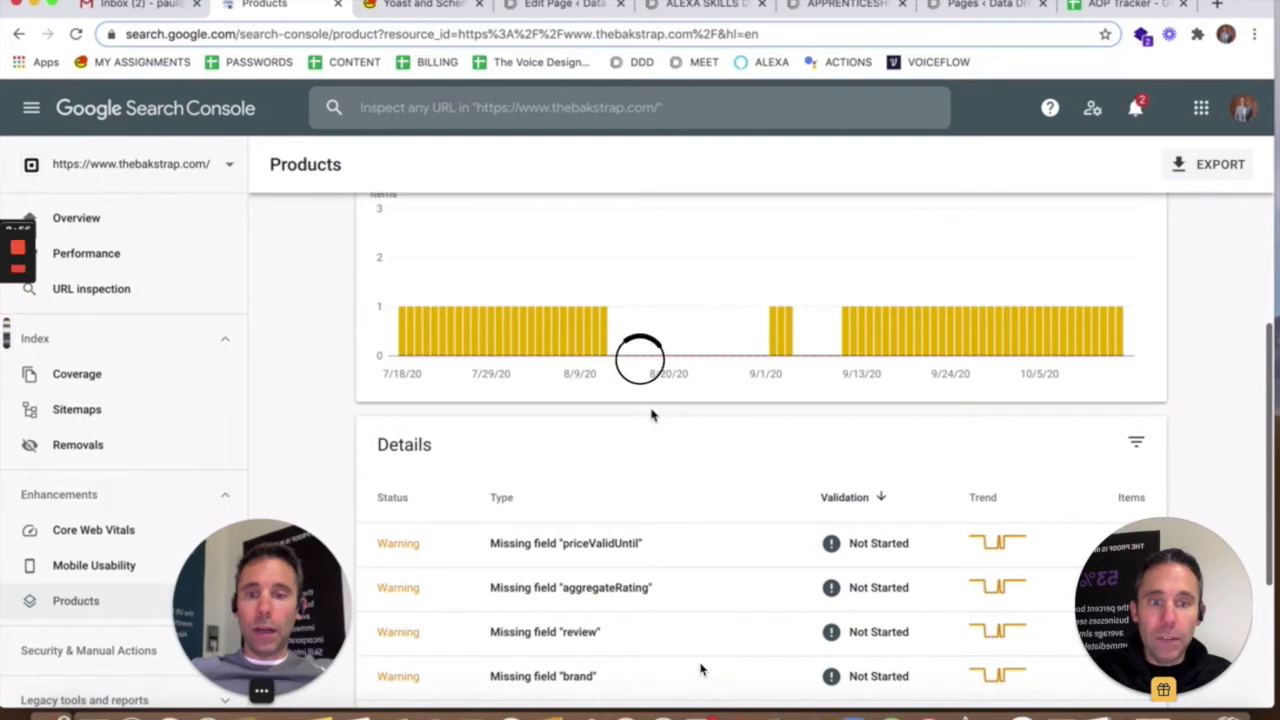
scroll(down, 3)
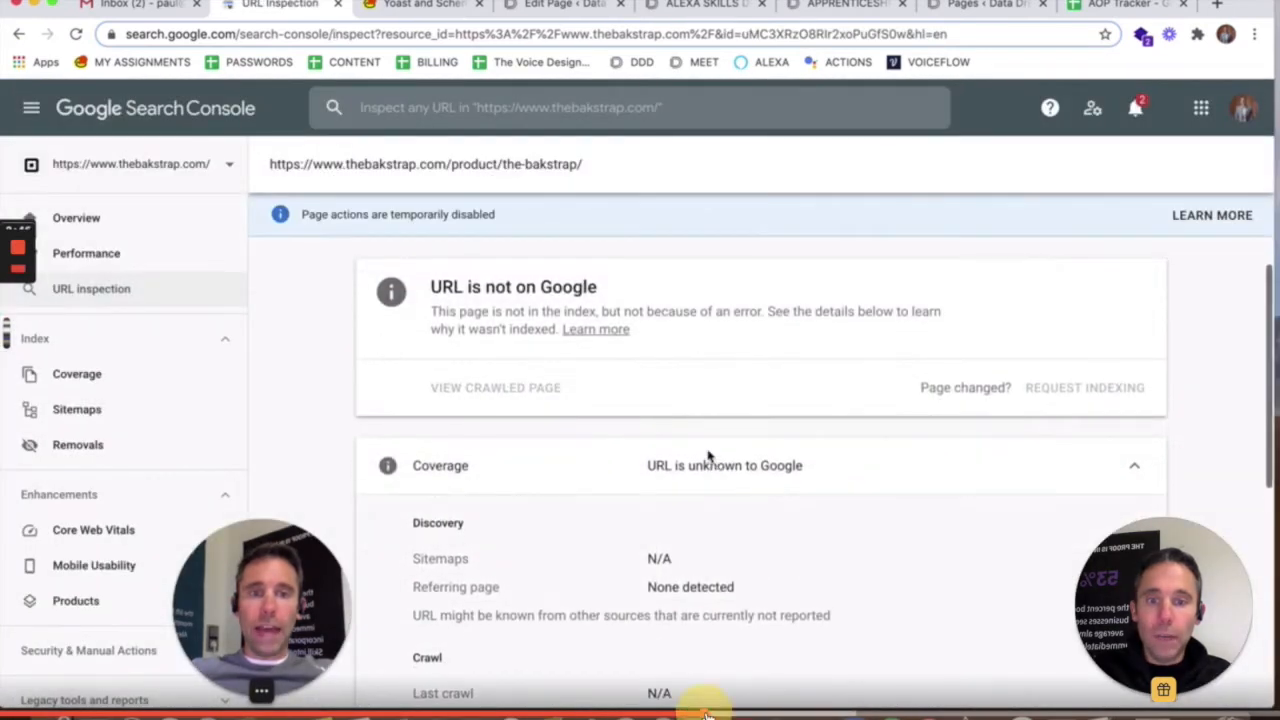
- Review the URL Inspection coverage details and return to the Products report
scroll(up, 3)
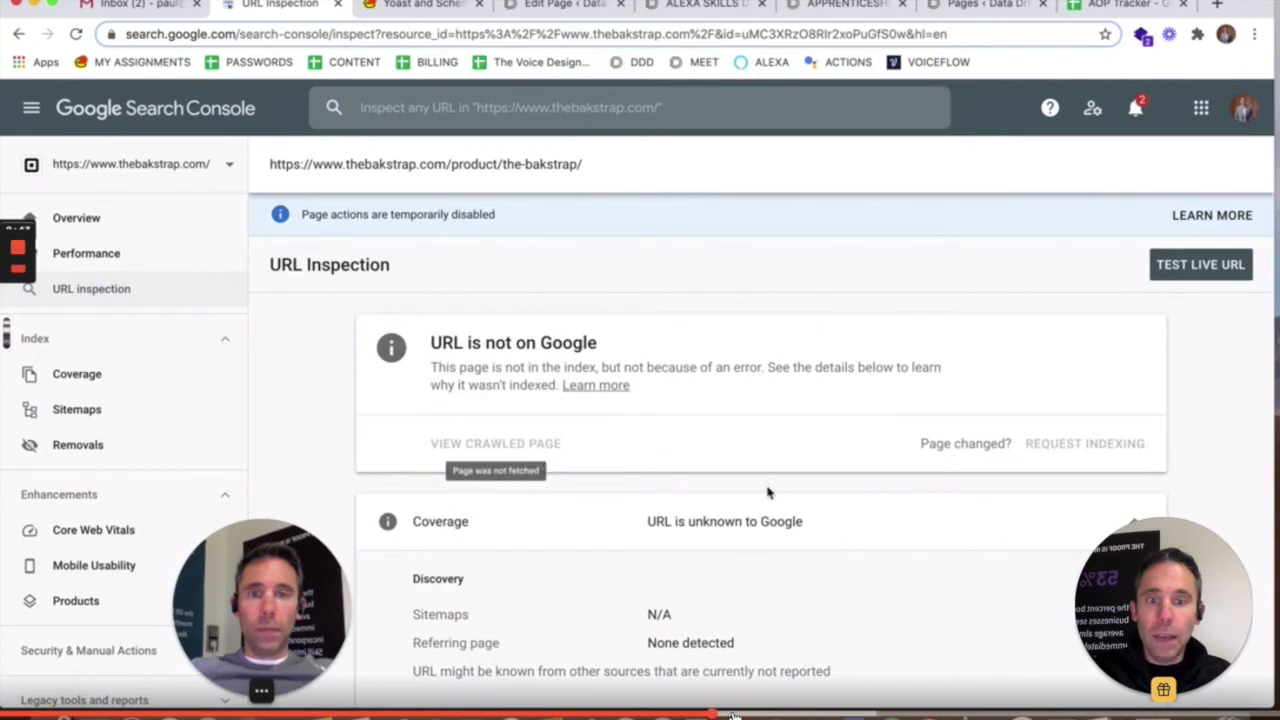
scroll(down, 3)
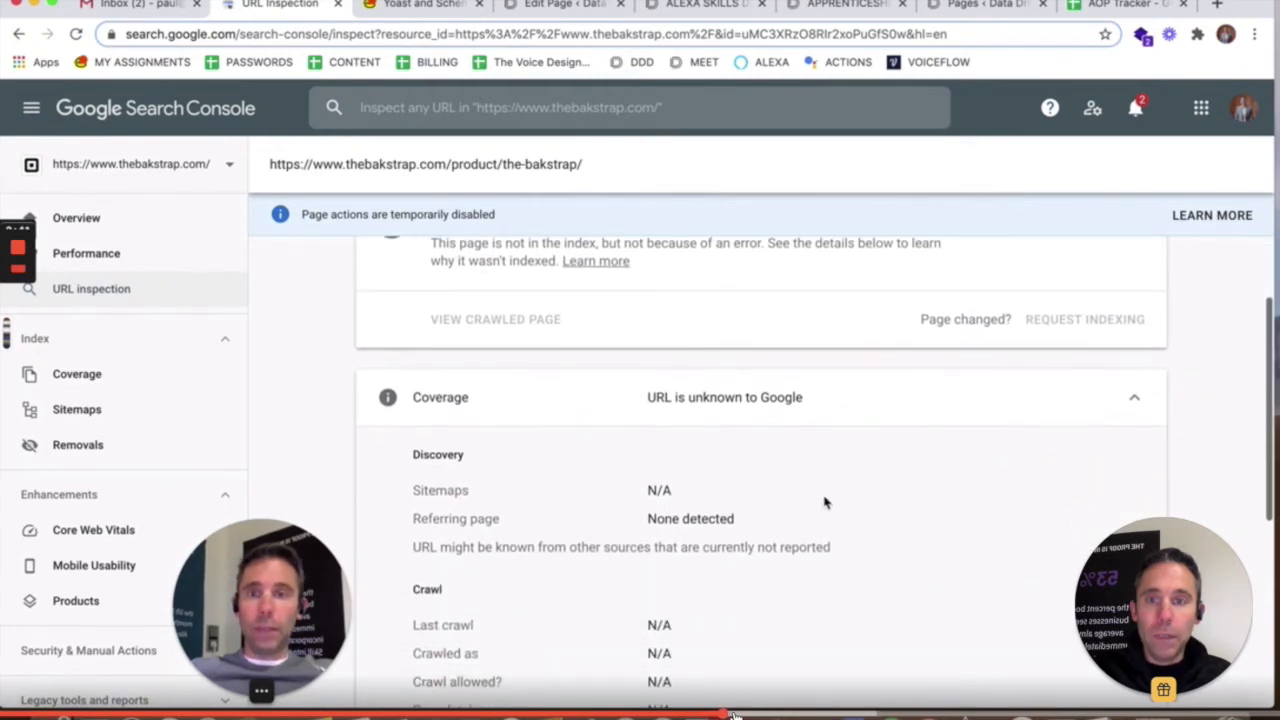
scroll(down, 3)
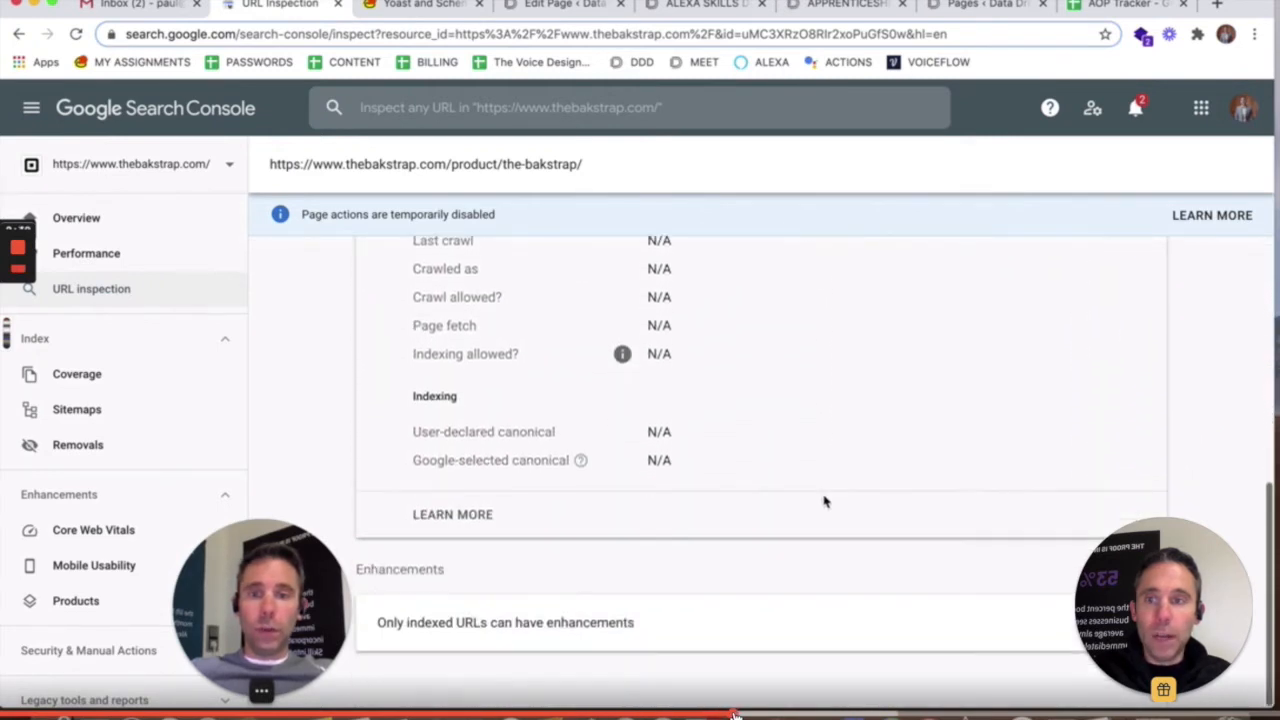
scroll(up, 3)
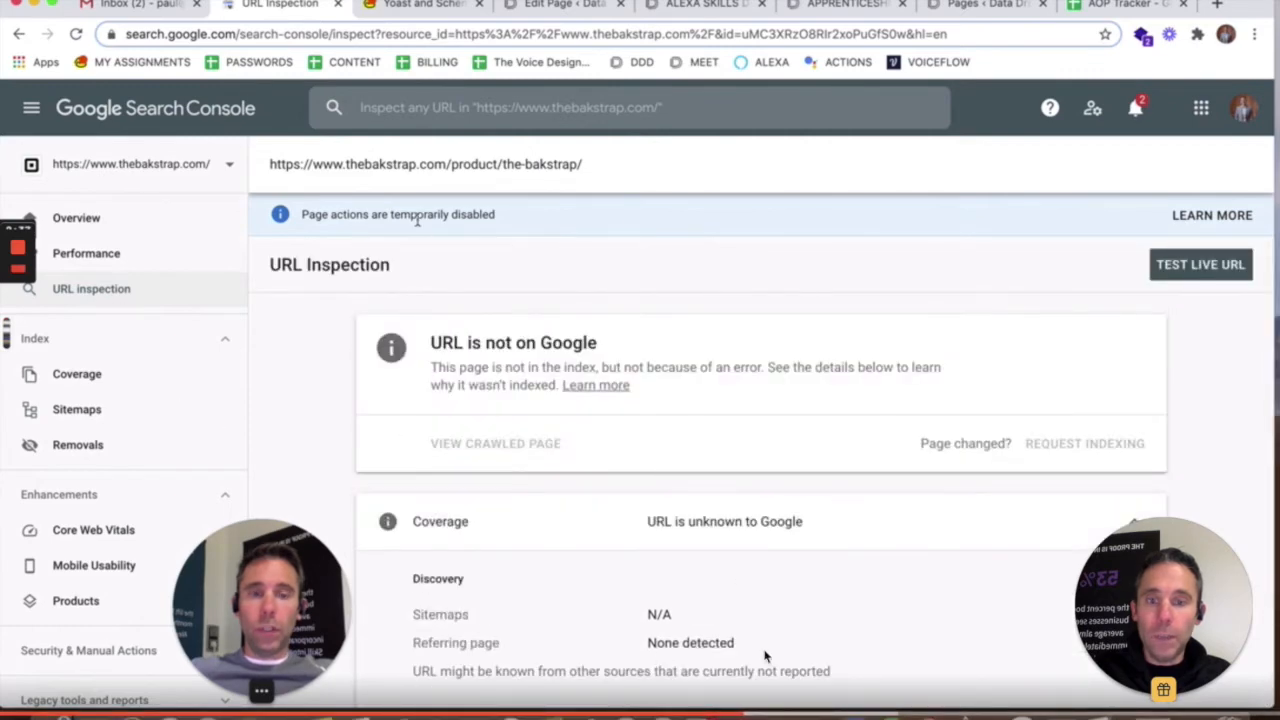
click(76, 600)
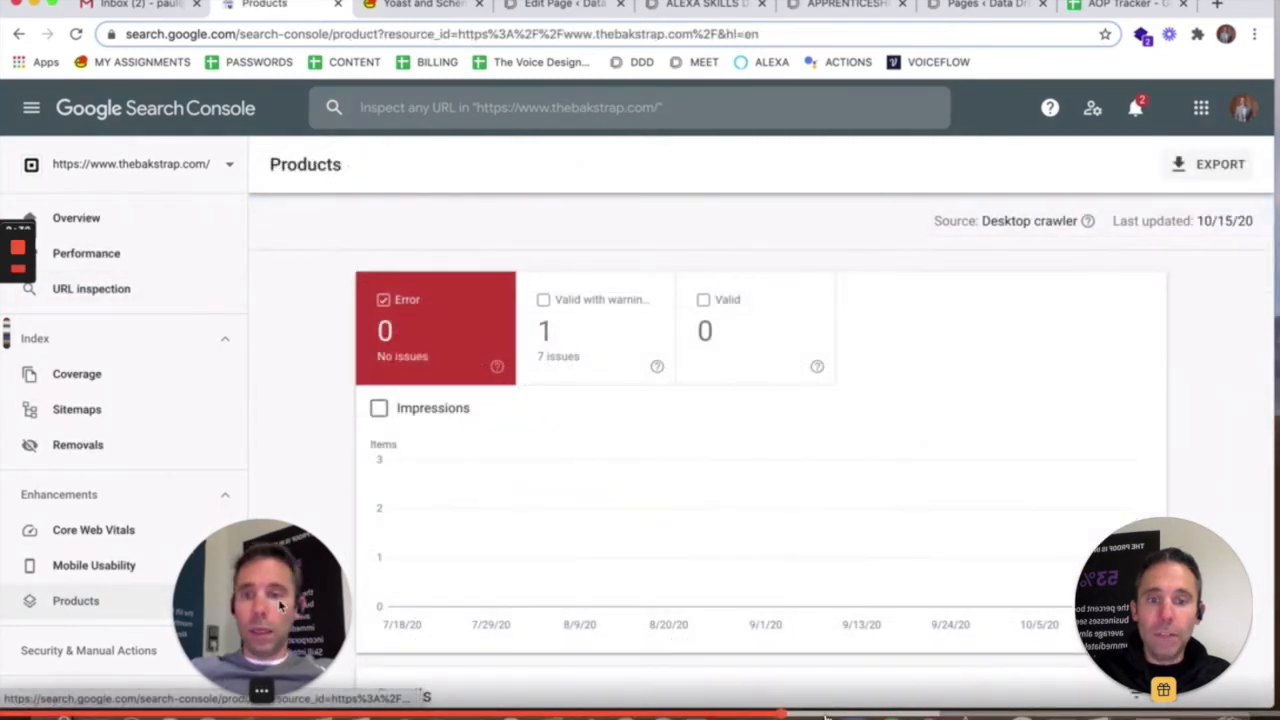
- Check the missing-field warnings, then show the newer Products report under Enhancements with zero errors and warnings
scroll(down, 3)
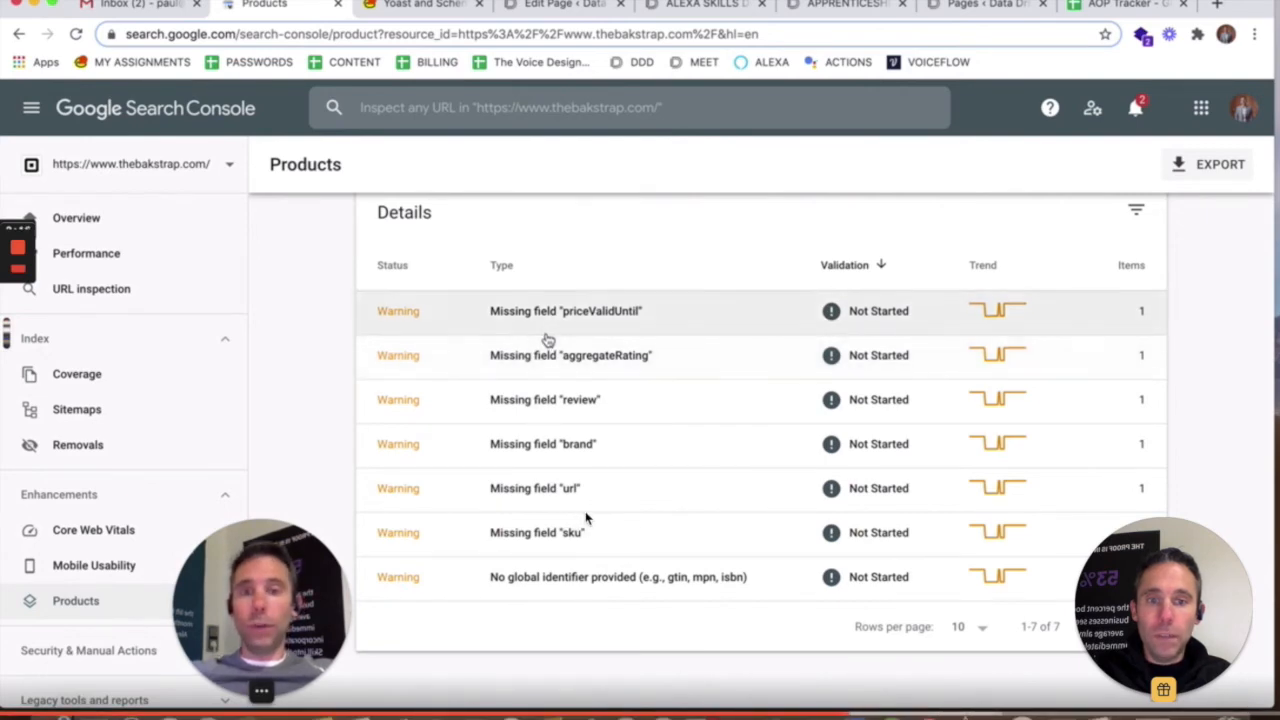
mouse_move(884, 376)
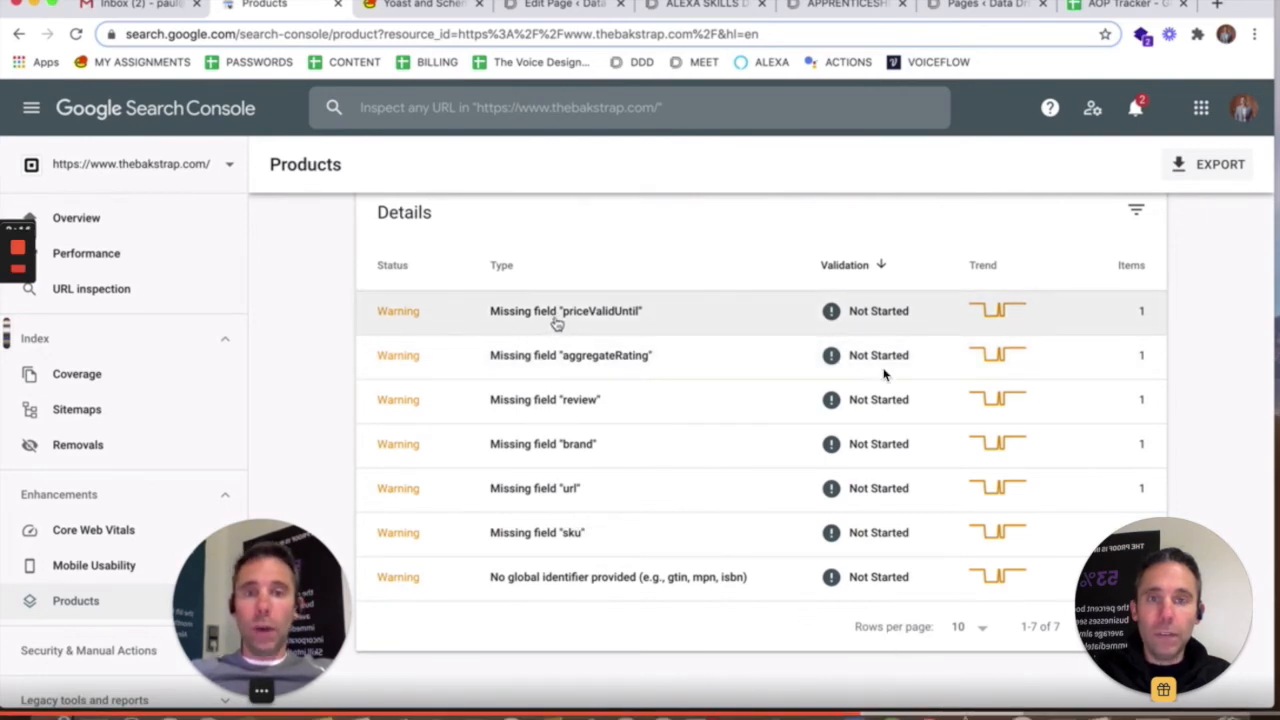
click(564, 310)
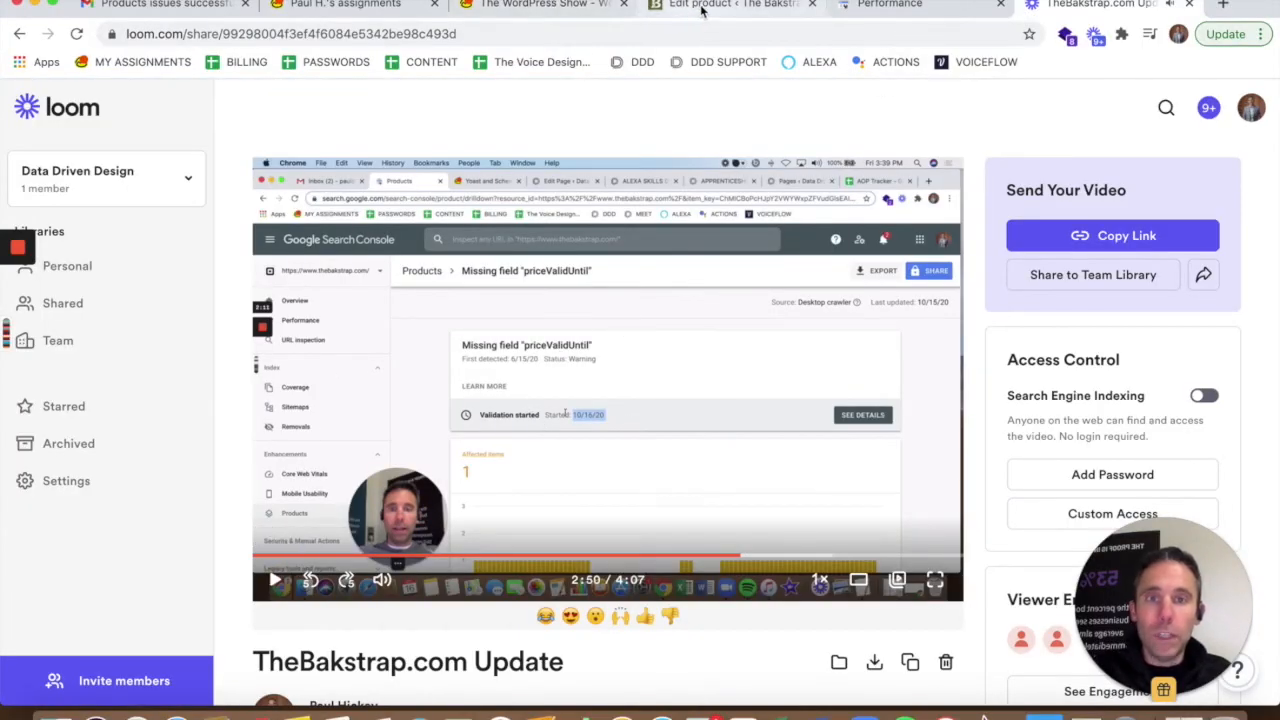
click(730, 4)
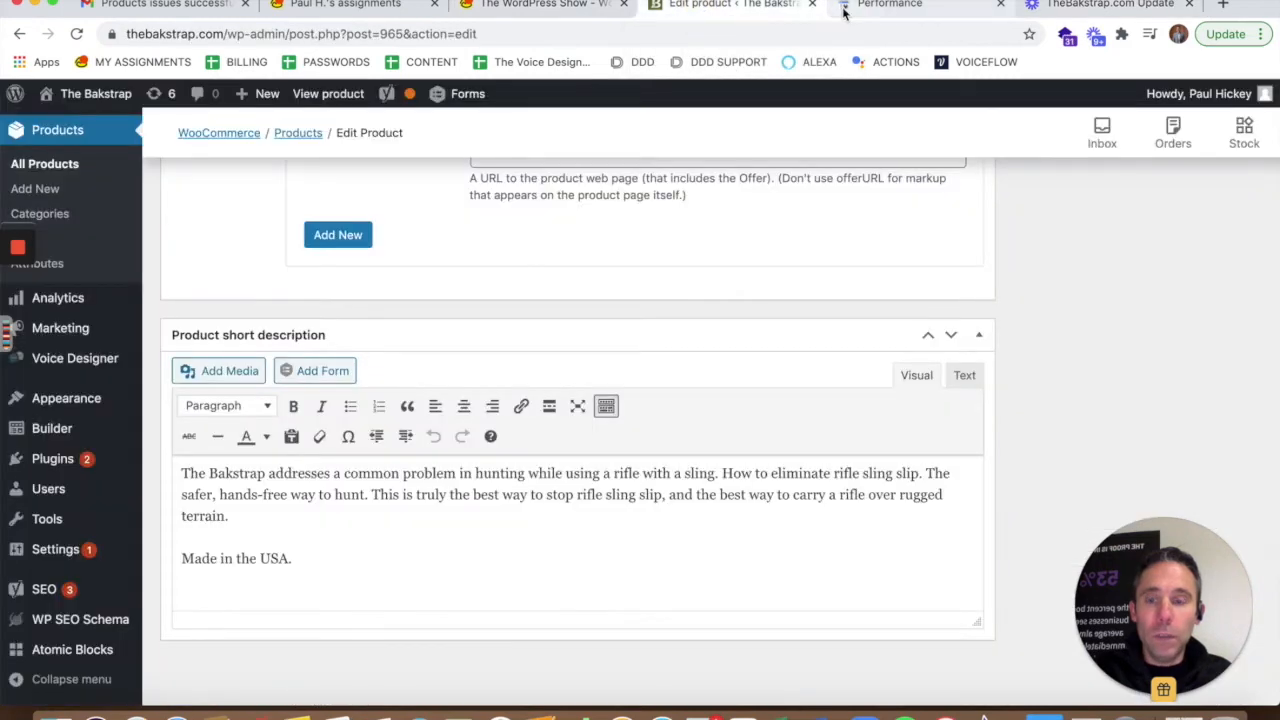
click(888, 6)
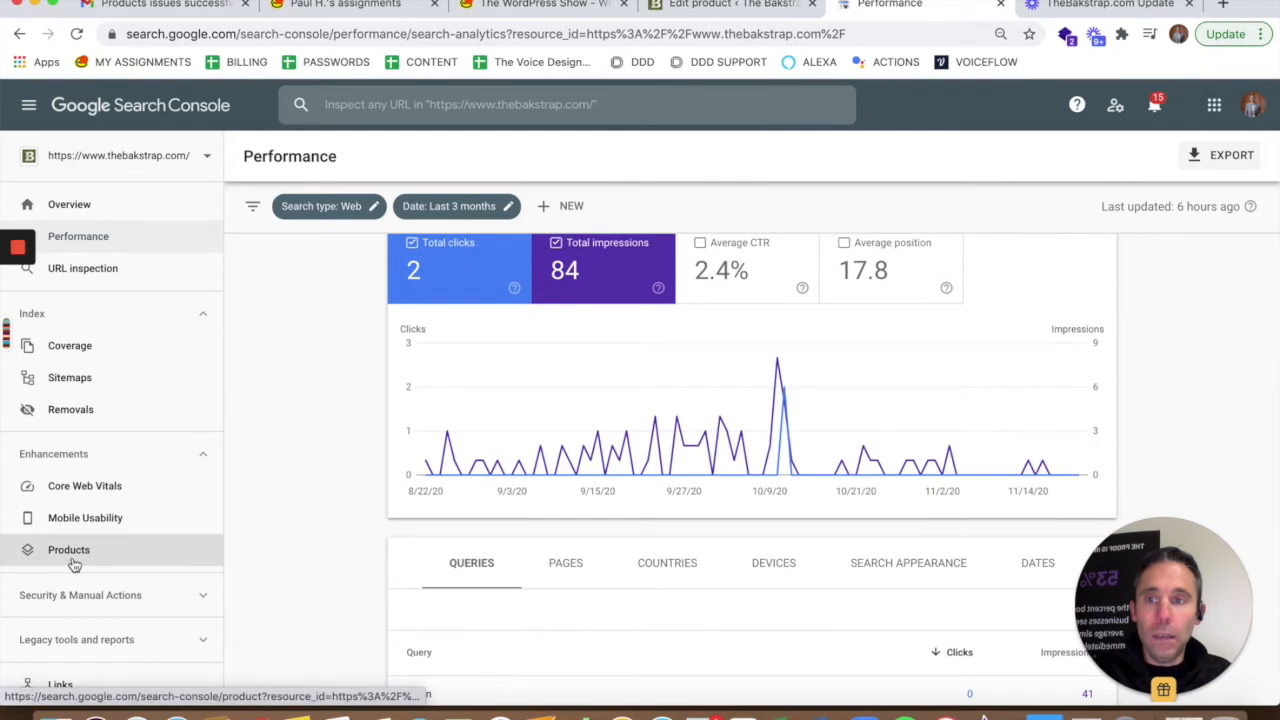
click(68, 548)
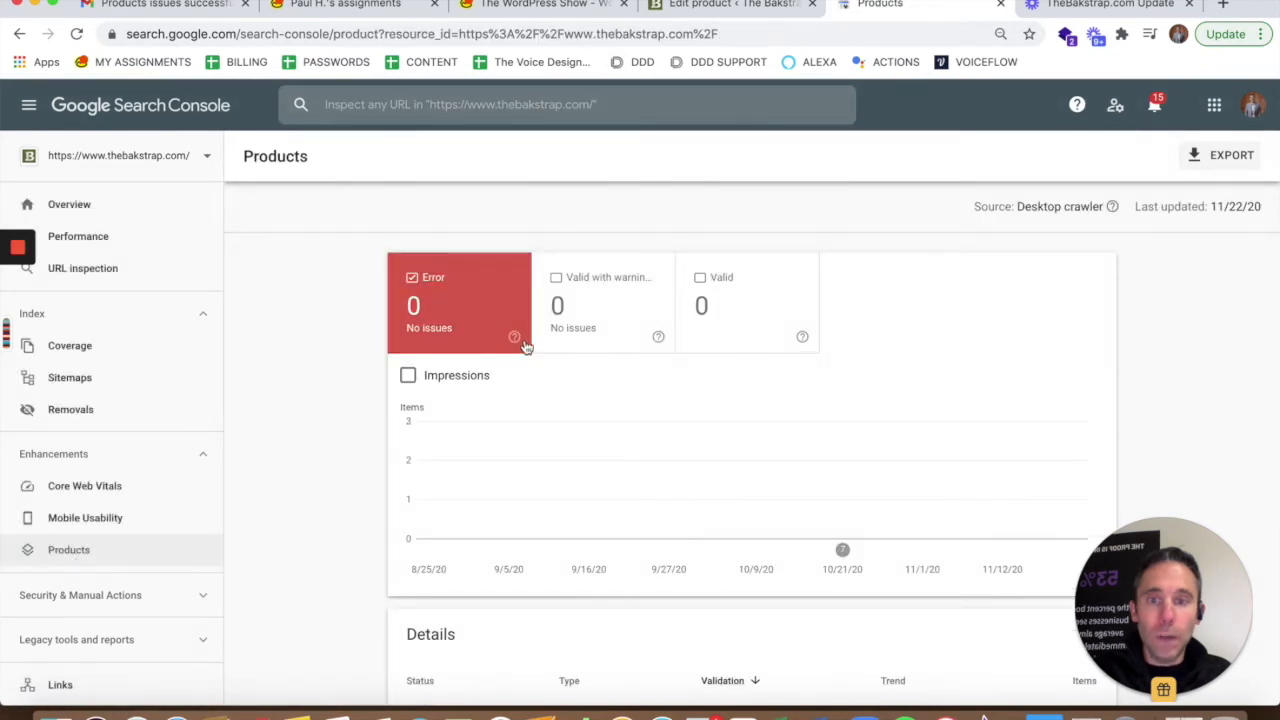
mouse_move(332, 494)
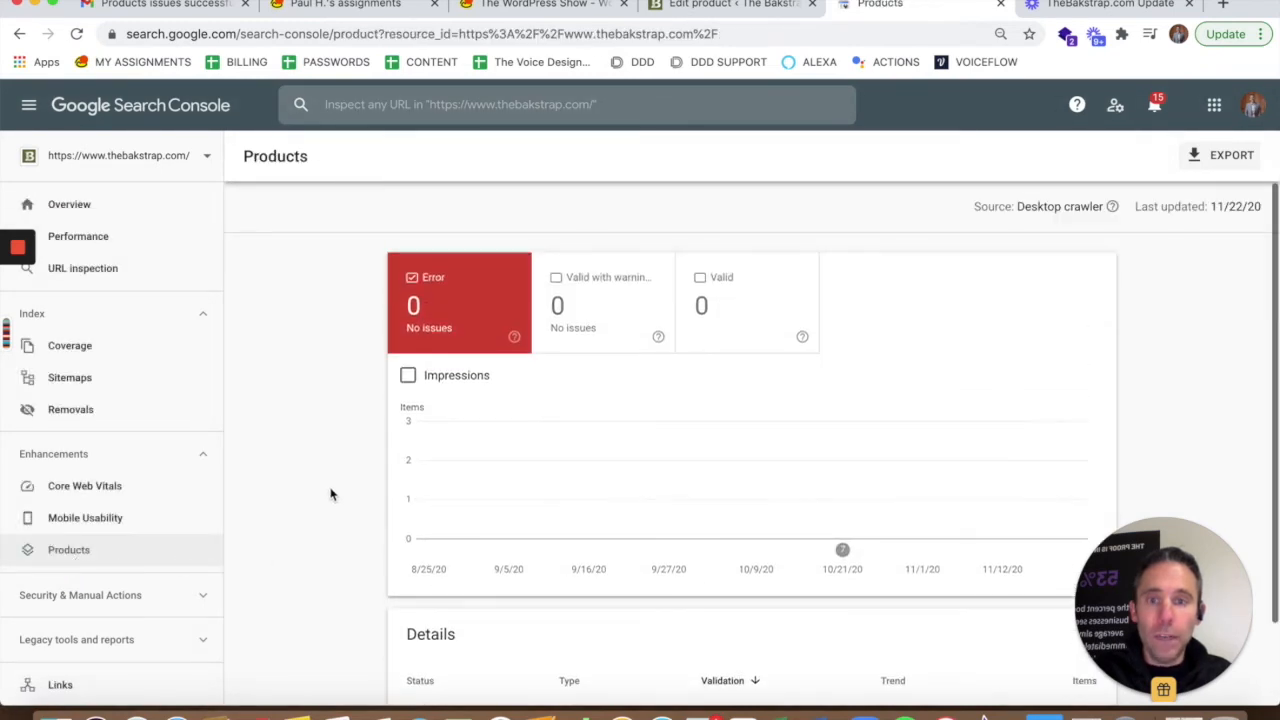